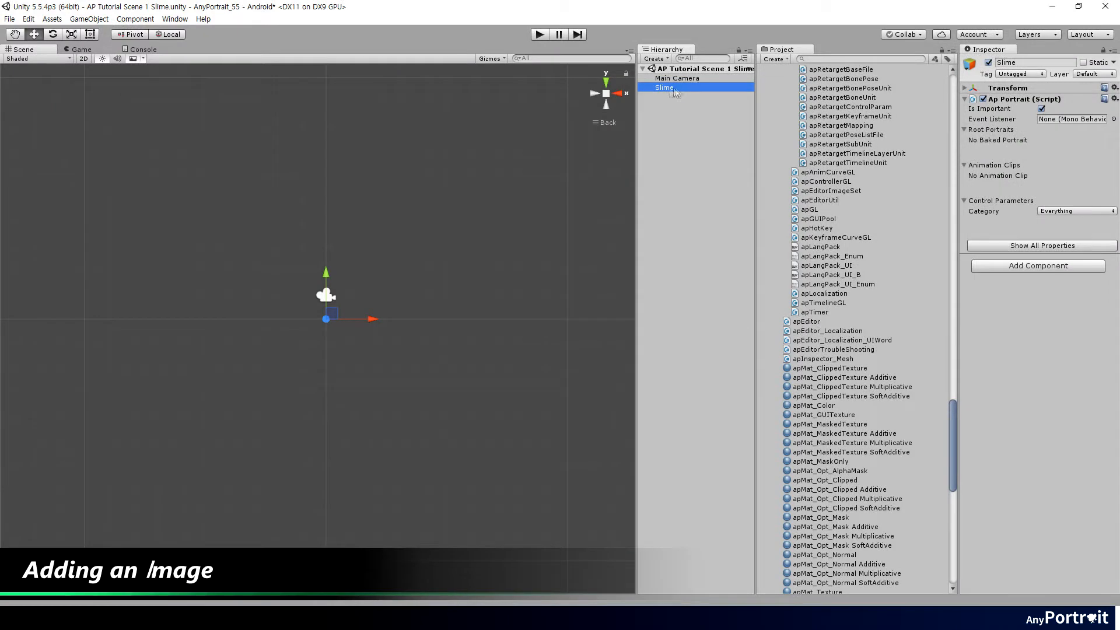
- Bring up the AnyPortrait editor window showing the scene's Slime portrait
{"action": "left_click", "coordinate": [173, 19]}
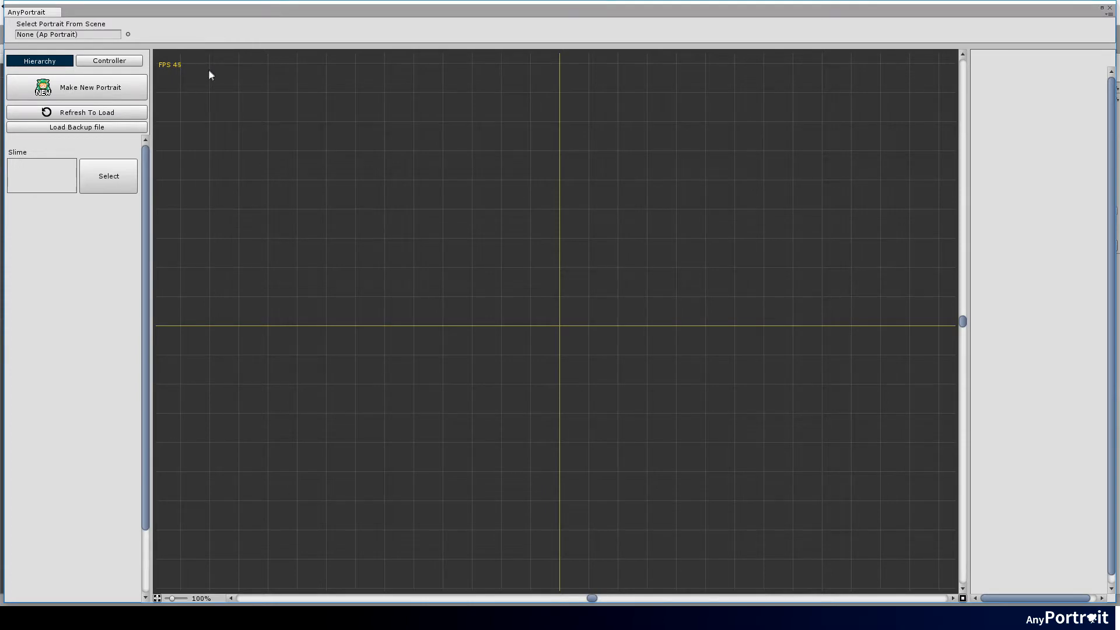
- Load the Slime portrait for editing and add a new empty image to it
{"action": "left_click", "coordinate": [108, 176]}
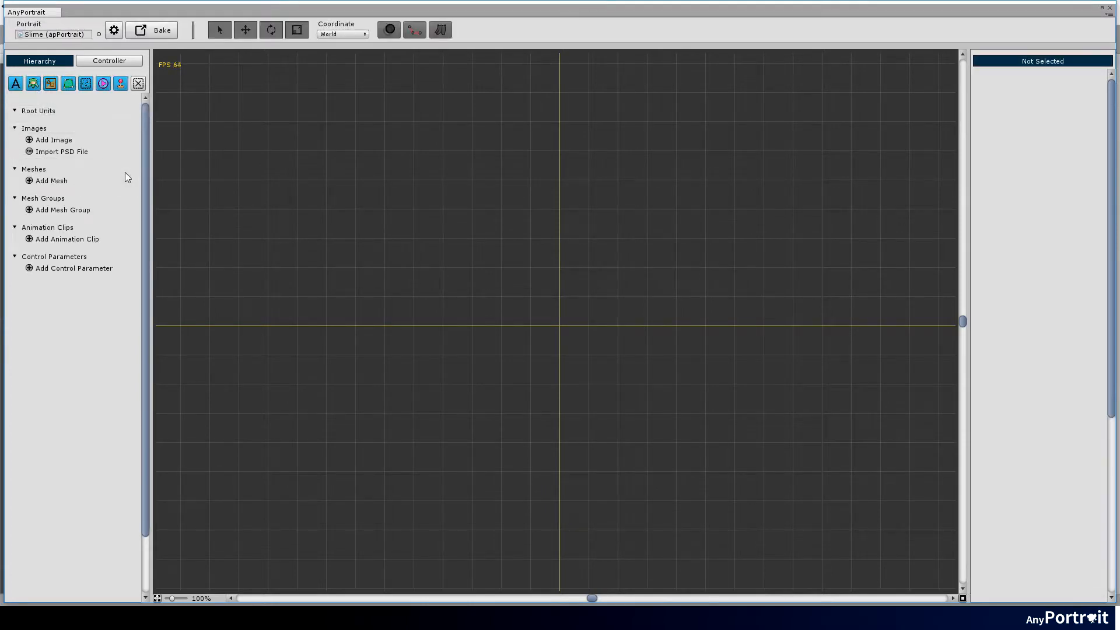
{"action": "left_click", "coordinate": [54, 138]}
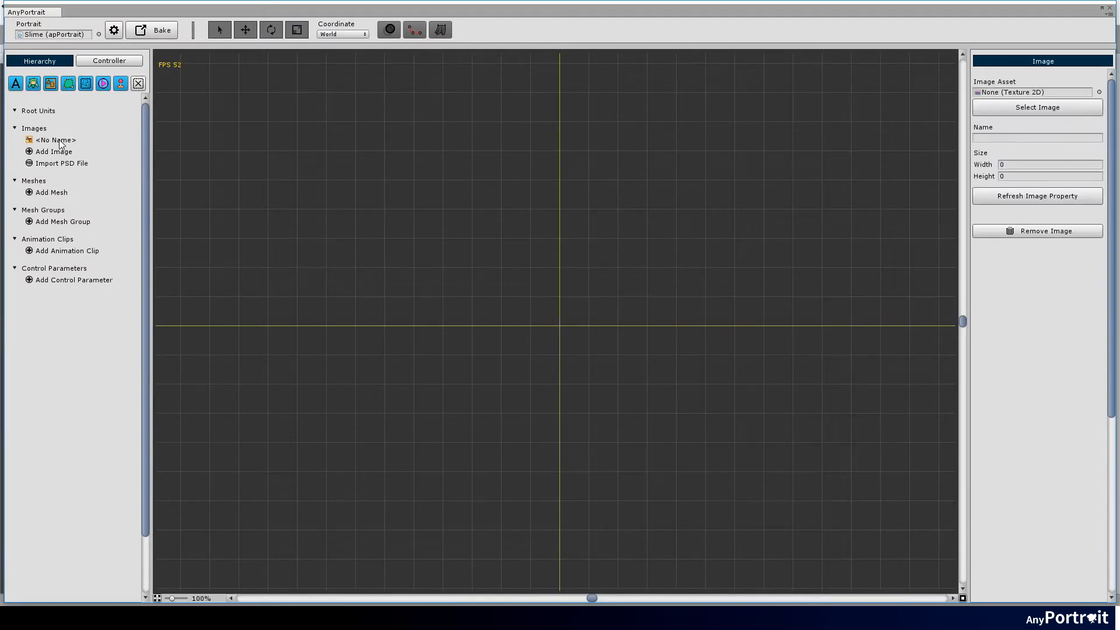
{"action": "left_click", "coordinate": [55, 139]}
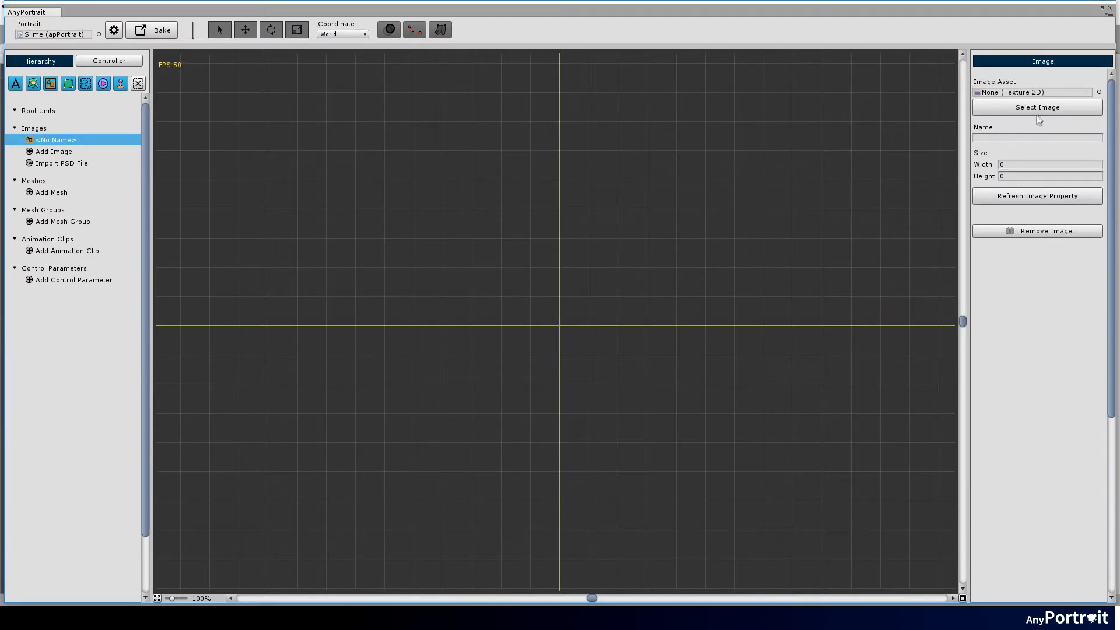
- Assign the AP_SampleCharacter_Slime sprite sheet as the new image's texture
{"action": "left_click", "coordinate": [1036, 107]}
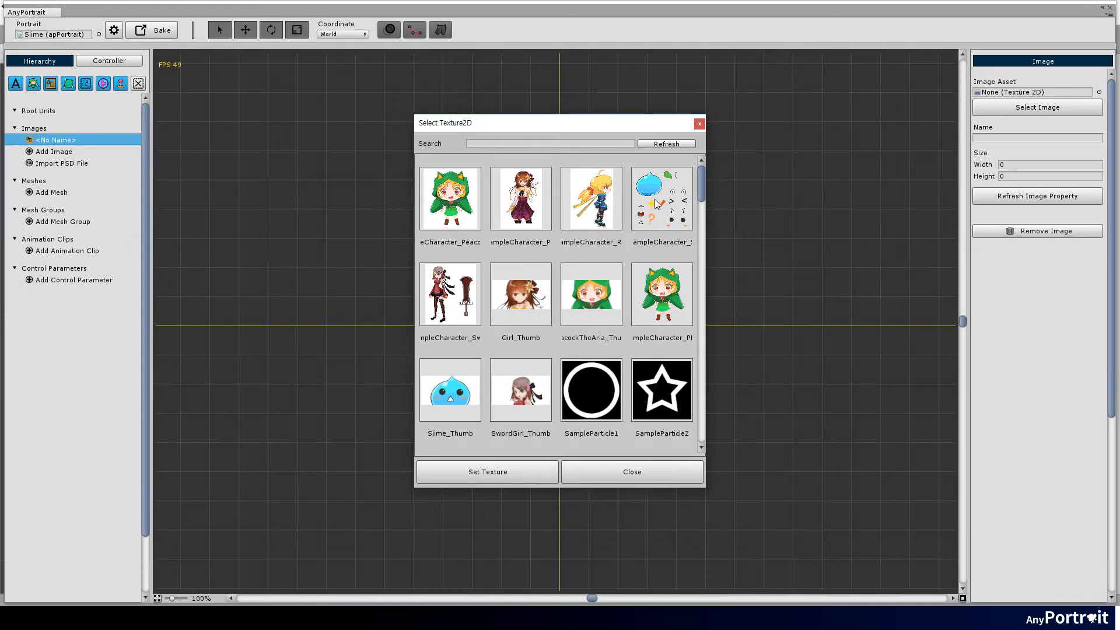
{"action": "left_click", "coordinate": [660, 198]}
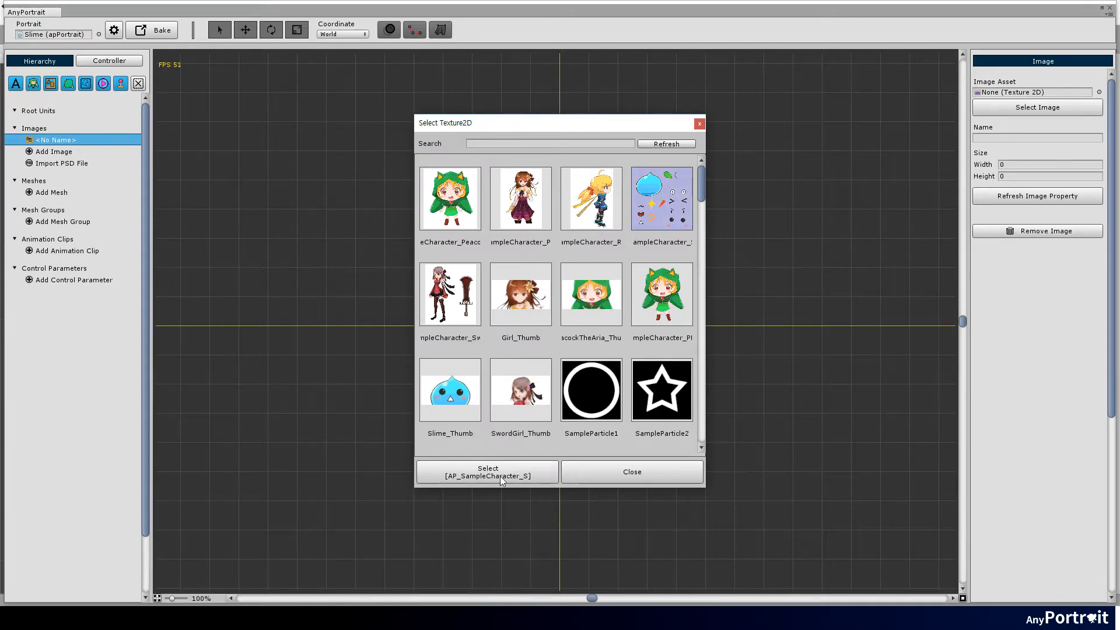
{"action": "left_click", "coordinate": [488, 471]}
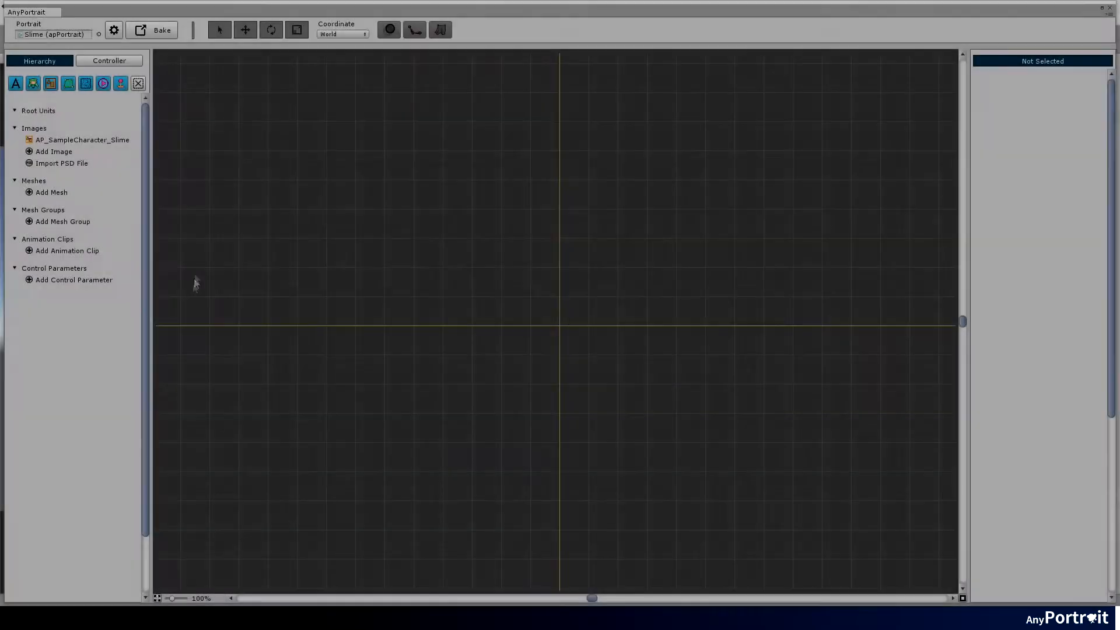
- Add a new mesh to the portrait and rename it Slime
{"action": "left_click", "coordinate": [51, 192]}
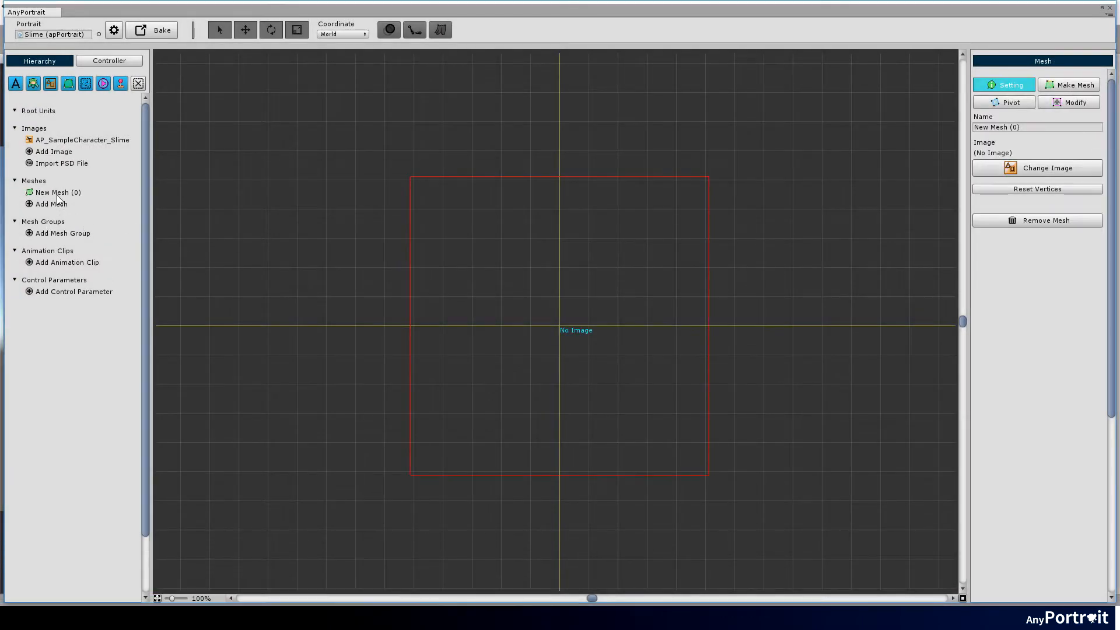
{"action": "left_click", "coordinate": [57, 192]}
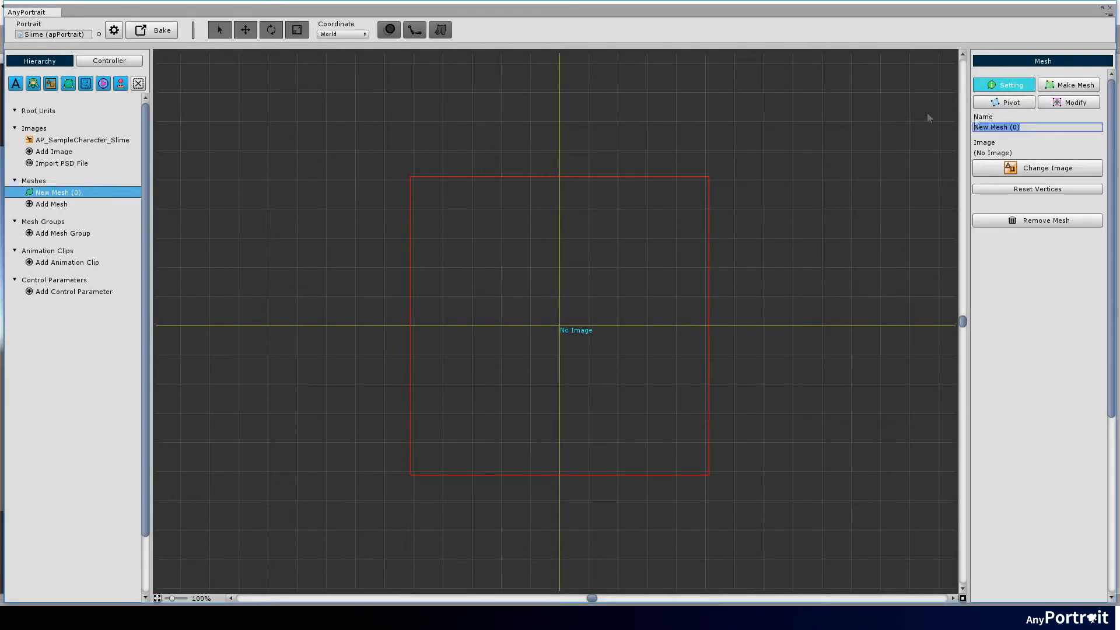
{"action": "type", "text": "Slime"}
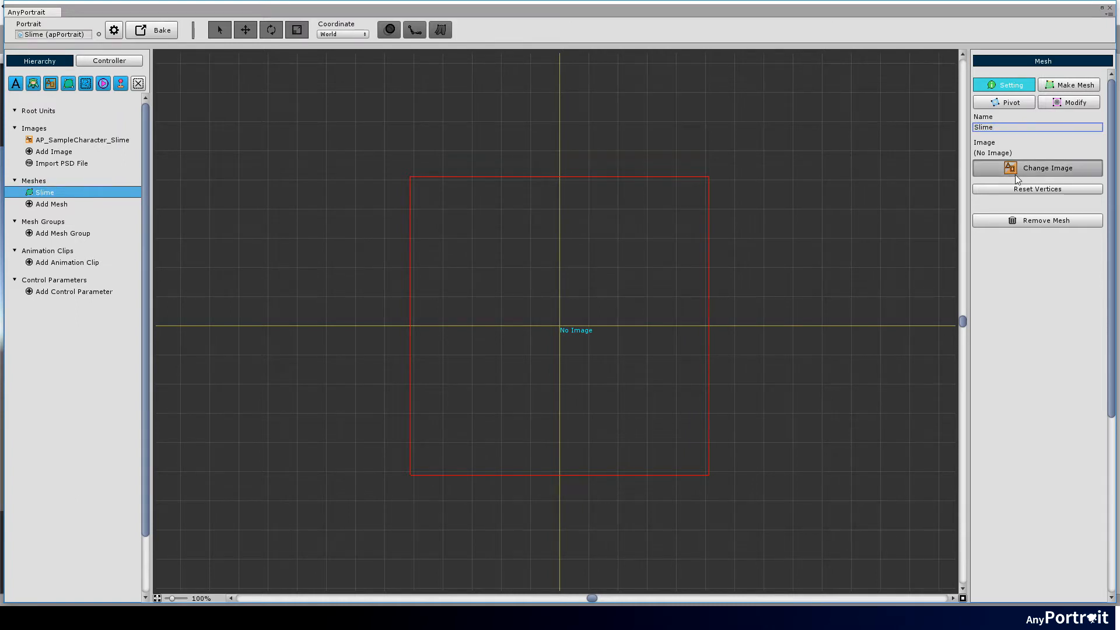
- Give the Slime mesh the AP_SampleCharacter_Slime texture as its image
{"action": "left_click", "coordinate": [1046, 168]}
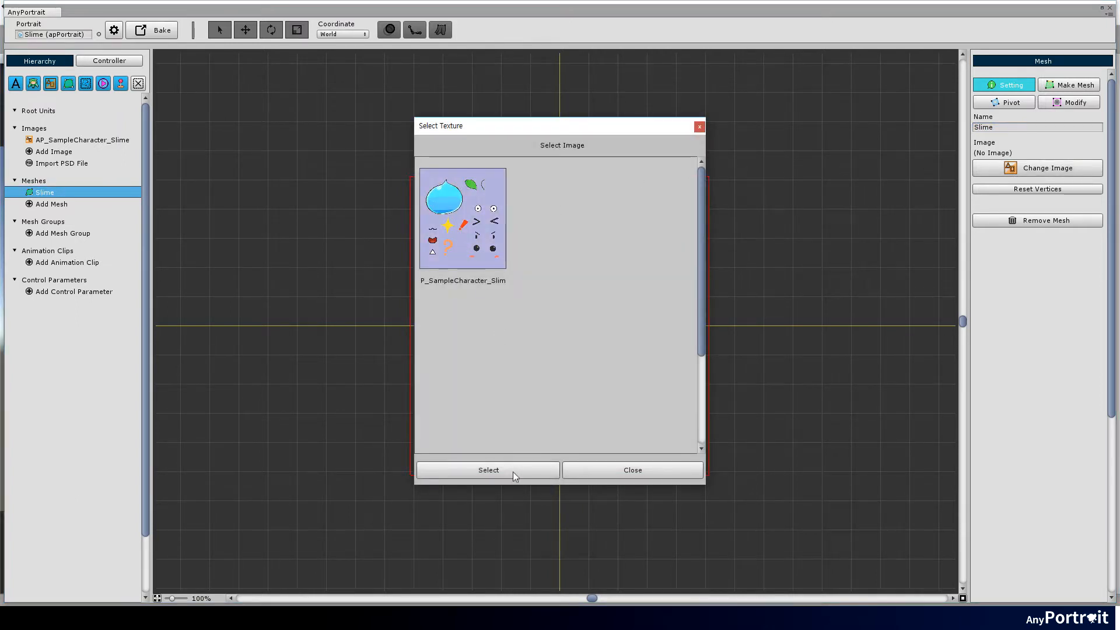
{"action": "left_click", "coordinate": [488, 470]}
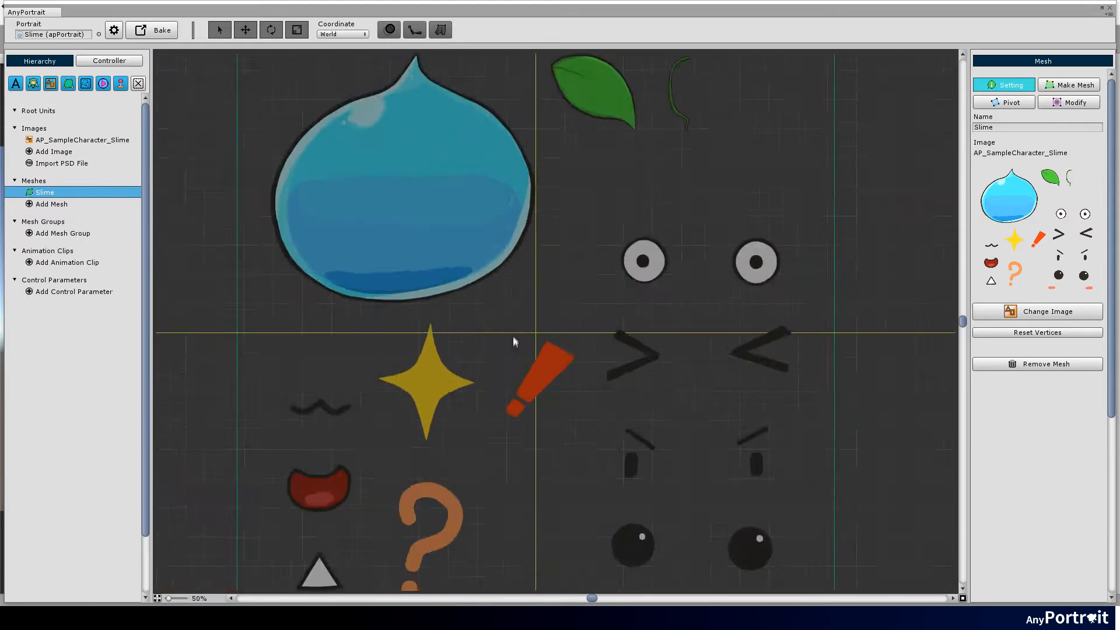
{"action": "scroll", "scroll_direction": "down", "scroll_amount": 3}
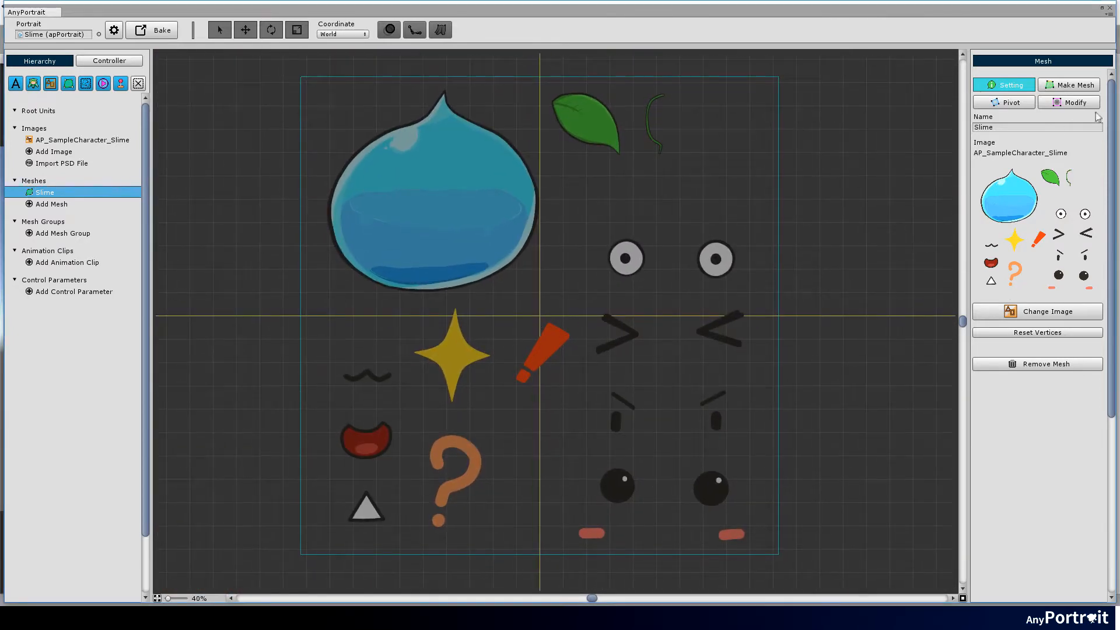
- In Make Mesh mode, place and adjust linked vertices into a rough hexagonal outline of the slime body
{"action": "left_click", "coordinate": [1074, 84]}
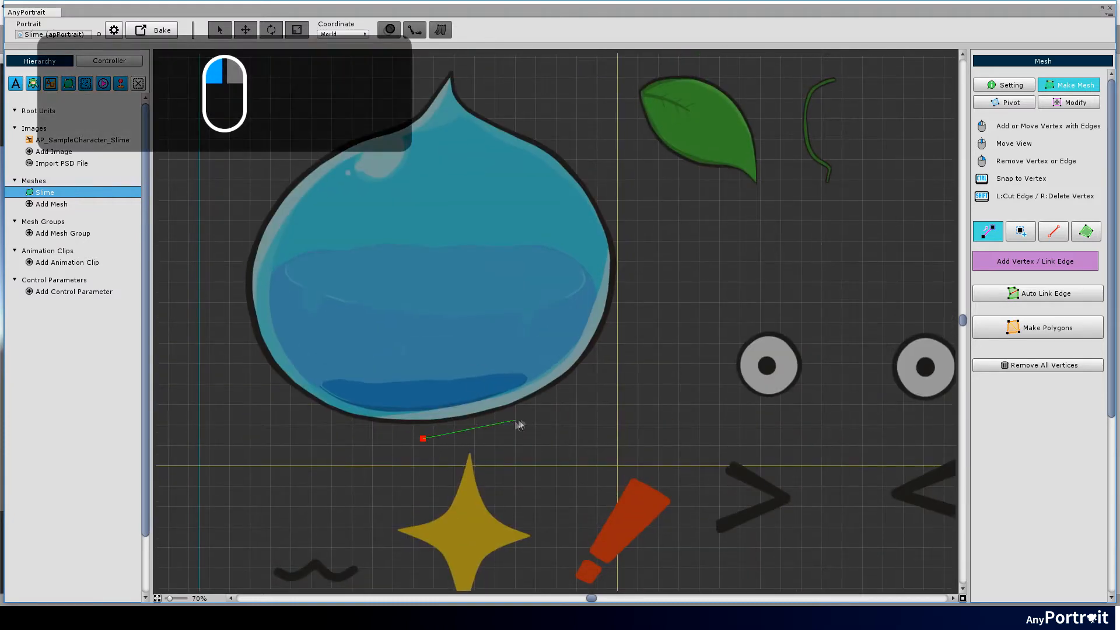
{"action": "left_click", "coordinate": [616, 320]}
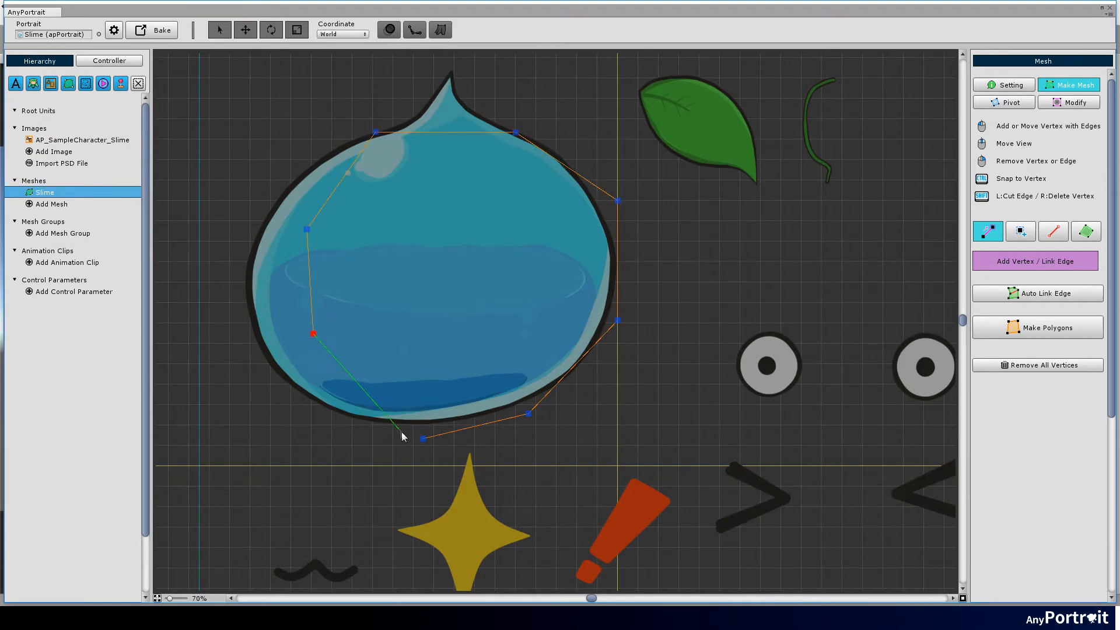
{"action": "left_click_drag", "start_coordinate": [312, 334], "coordinate": [422, 439]}
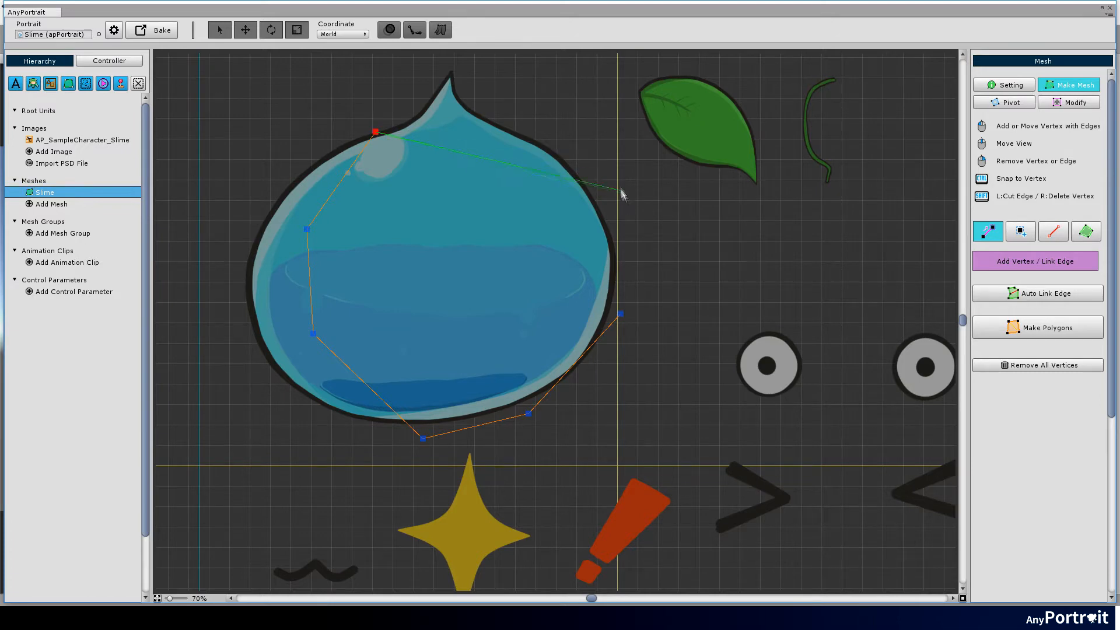
{"action": "left_click", "coordinate": [619, 314]}
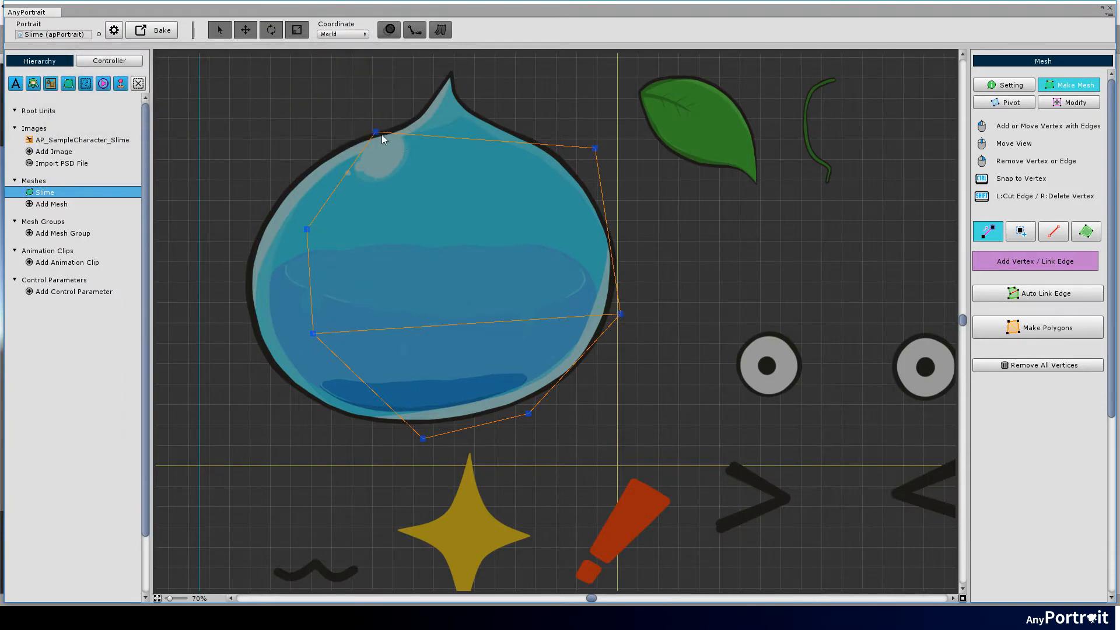
- Add an interior vertex linked from the top-left outline point and move it higher in the body
{"action": "left_click", "coordinate": [375, 134]}
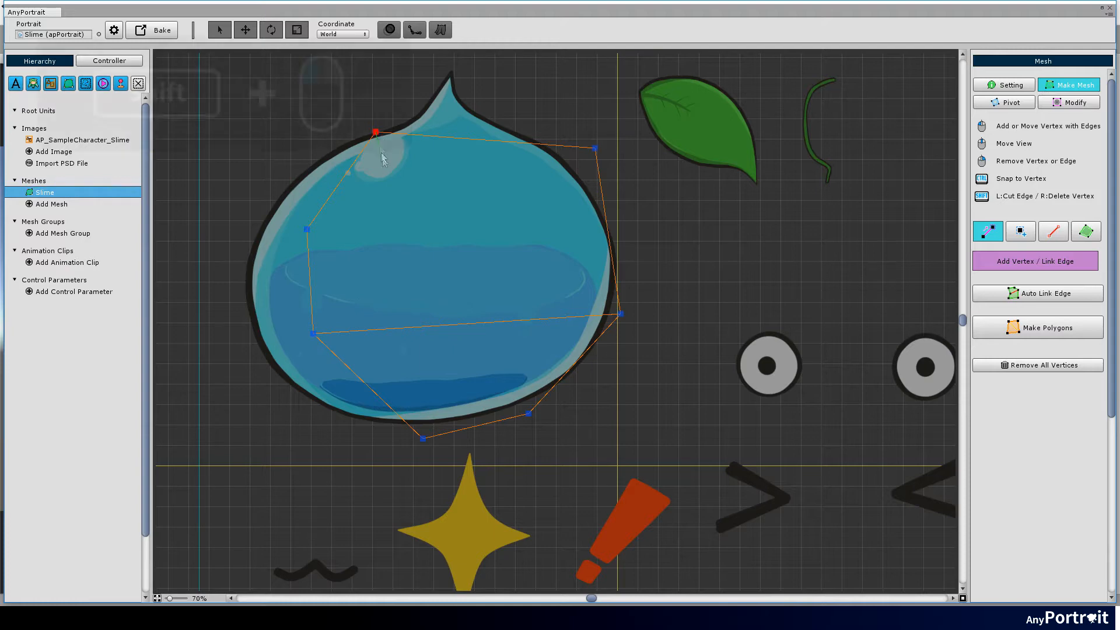
{"action": "left_click", "coordinate": [422, 437]}
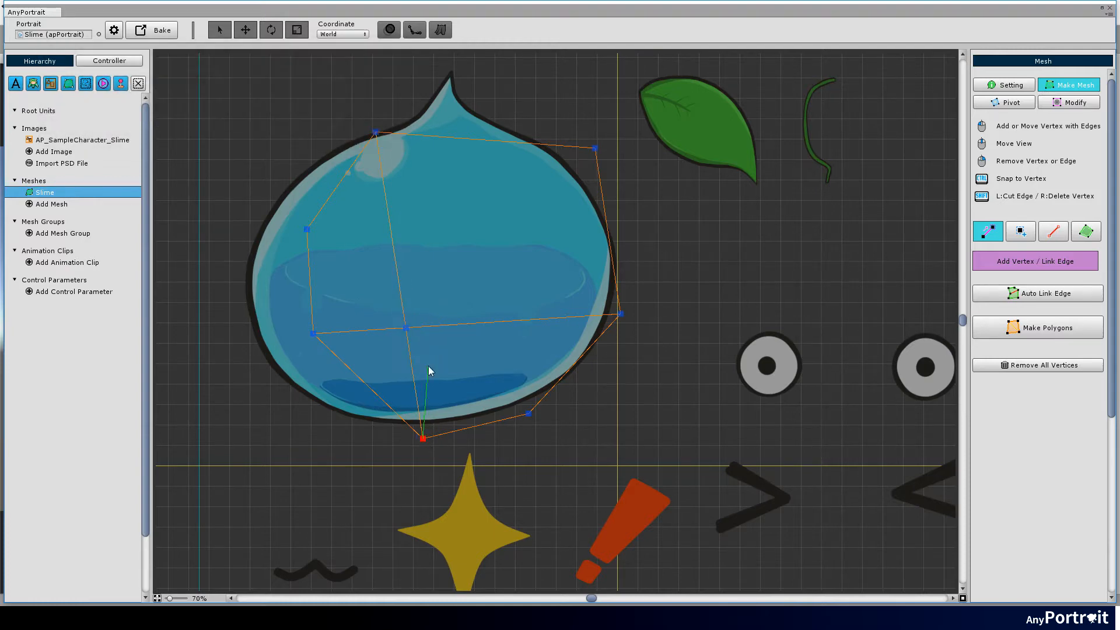
{"action": "left_click_drag", "start_coordinate": [422, 438], "coordinate": [411, 277]}
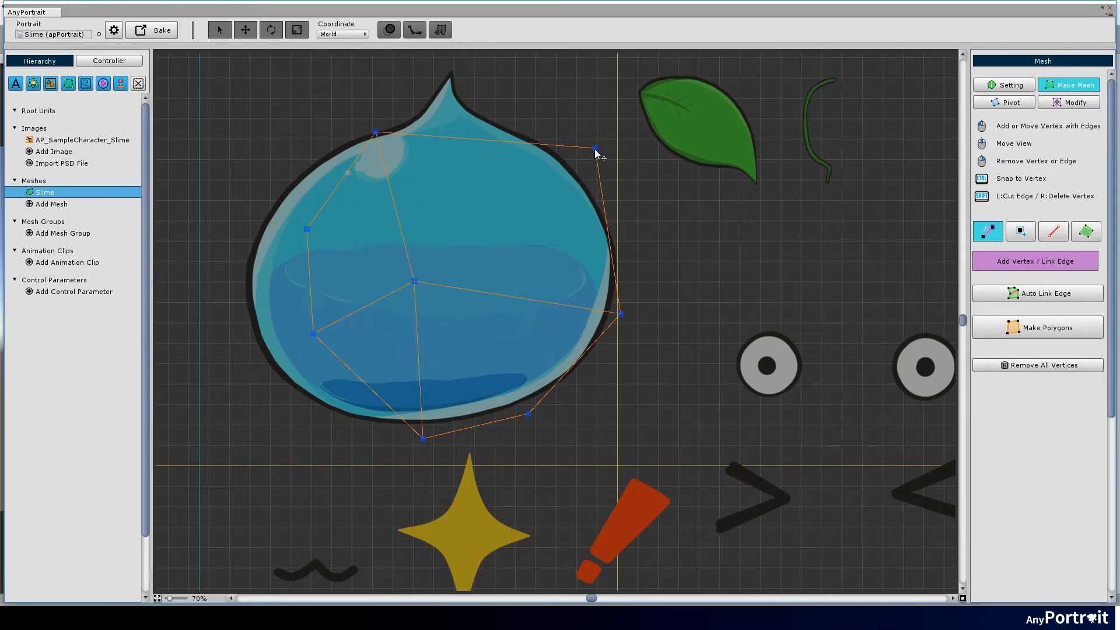
- Link the top-right vertex to the bottom, split that diagonal with a new vertex and reposition it
{"action": "left_click_drag", "start_coordinate": [595, 151], "coordinate": [422, 437]}
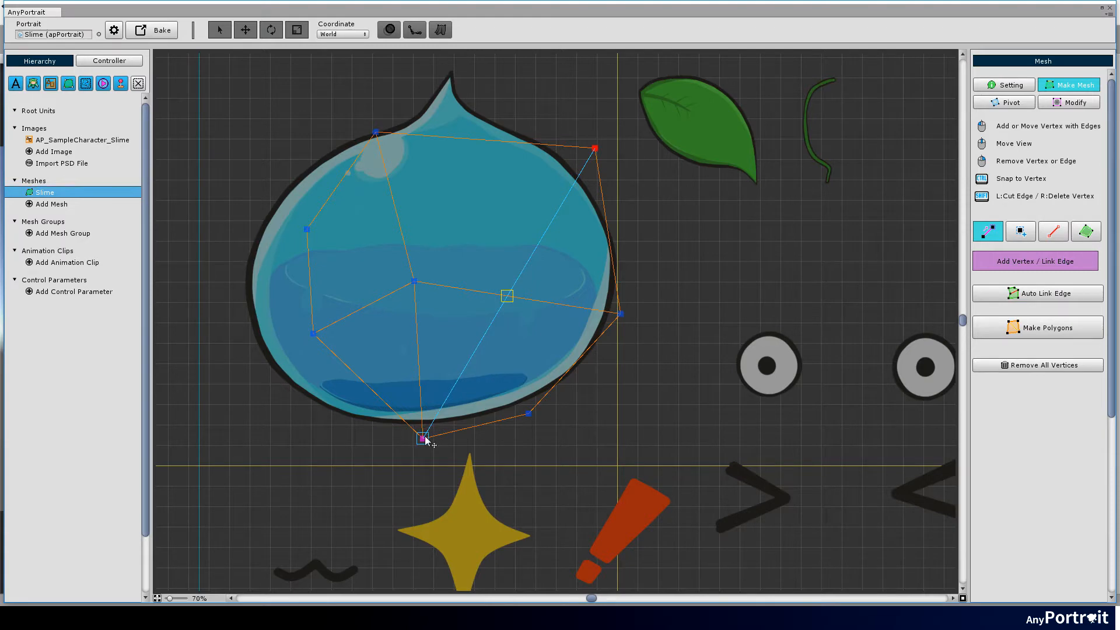
{"action": "left_click_drag", "start_coordinate": [421, 437], "coordinate": [527, 413]}
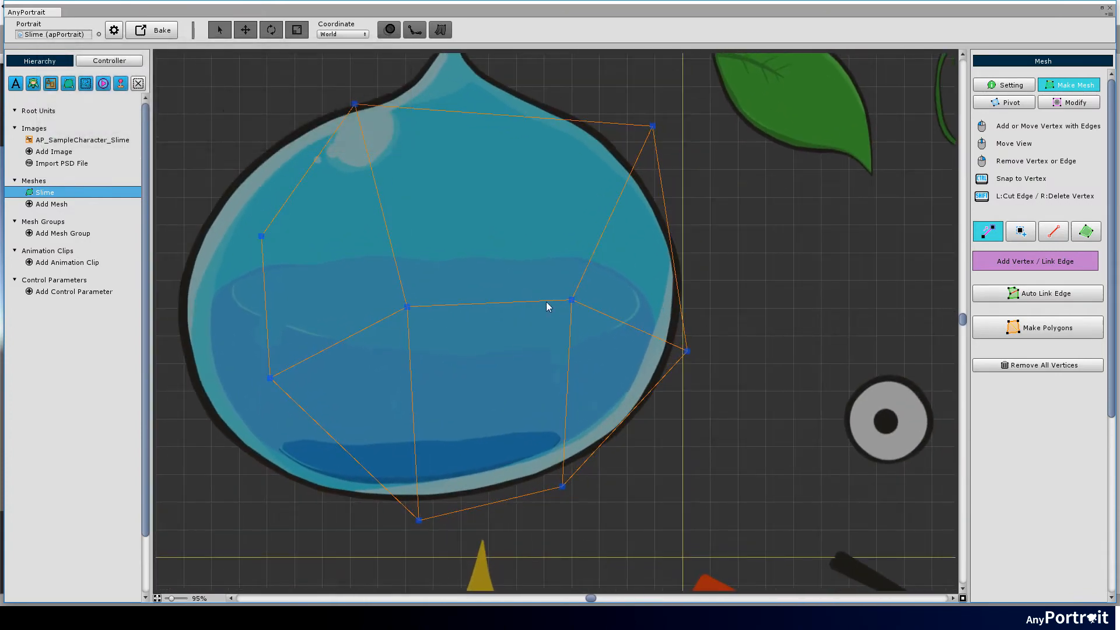
{"action": "left_click_drag", "start_coordinate": [572, 300], "coordinate": [408, 301]}
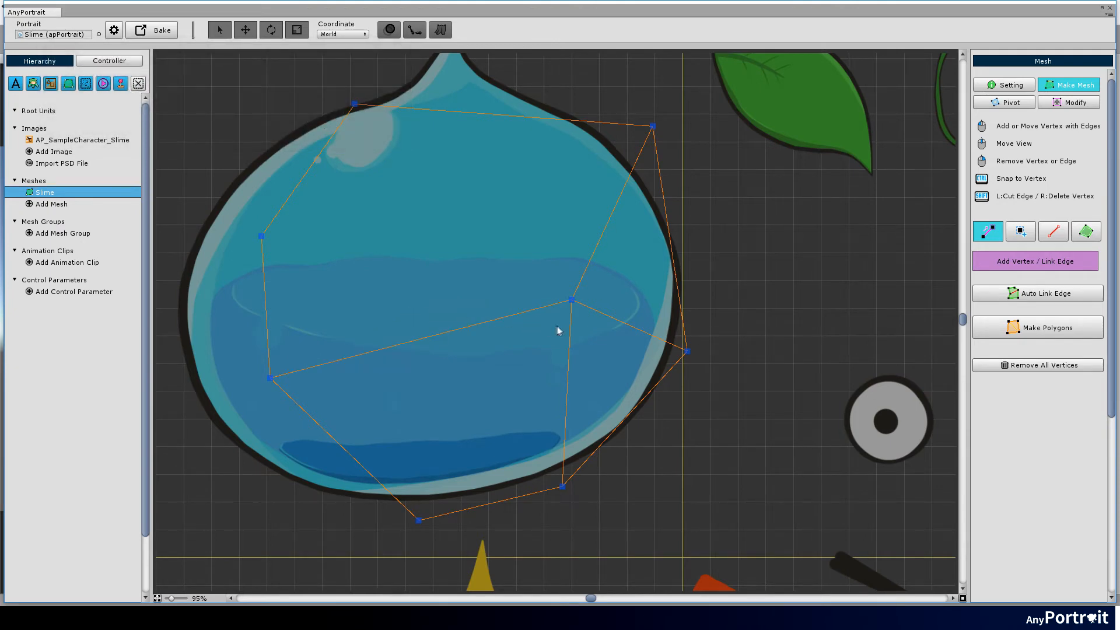
{"action": "mouse_move", "coordinate": [426, 276]}
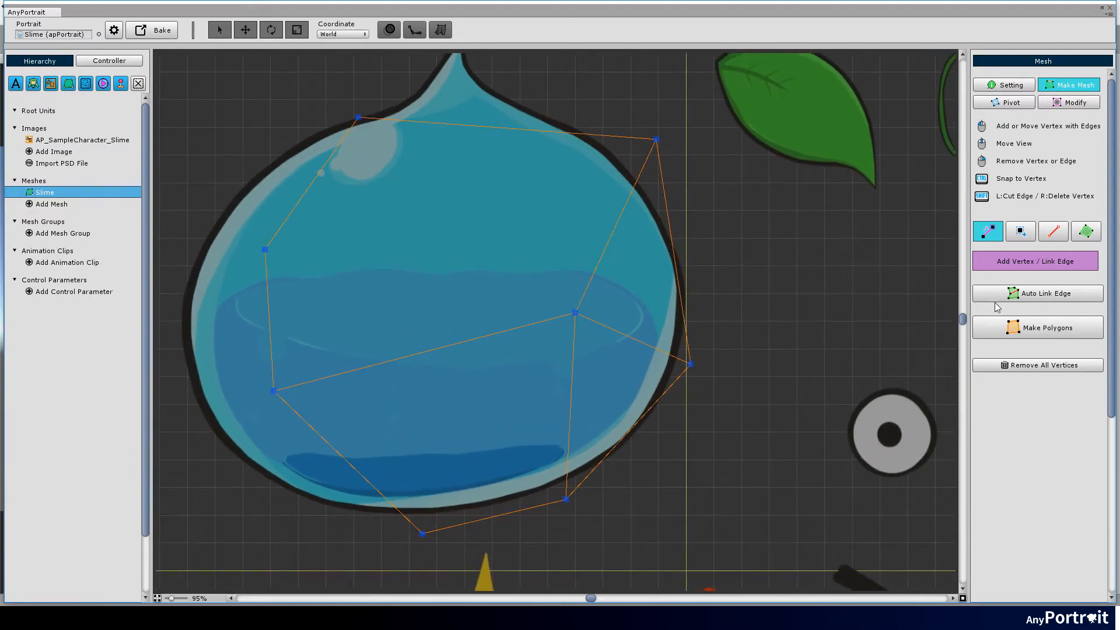
- Auto-link the outline, fill it with polygons, then remove all vertices from the Slime mesh
{"action": "left_click", "coordinate": [1036, 293]}
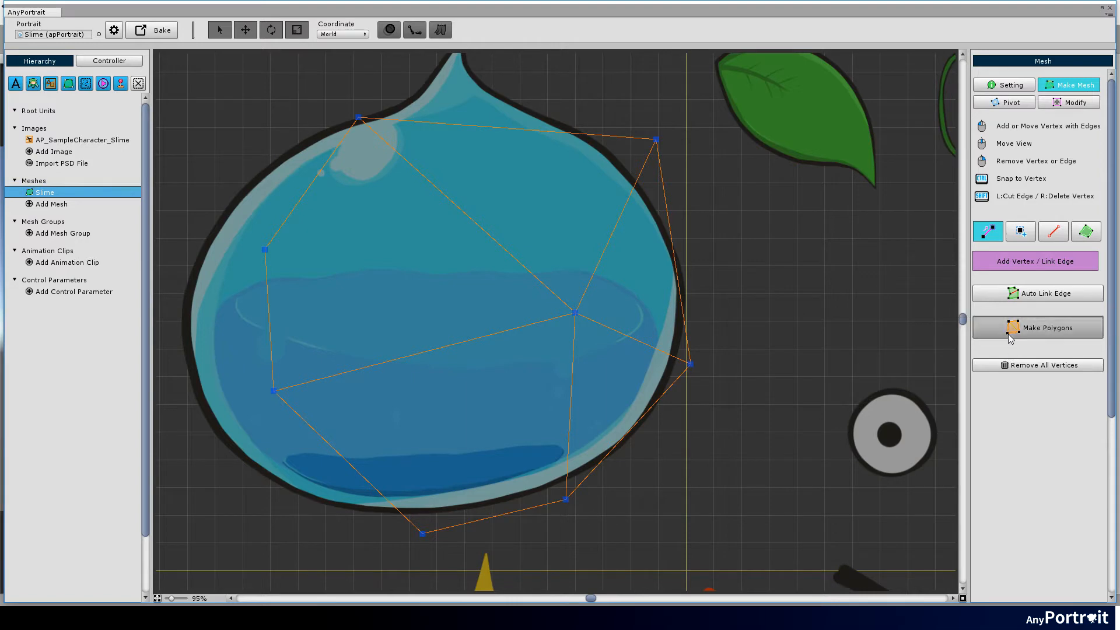
{"action": "left_click", "coordinate": [1037, 326]}
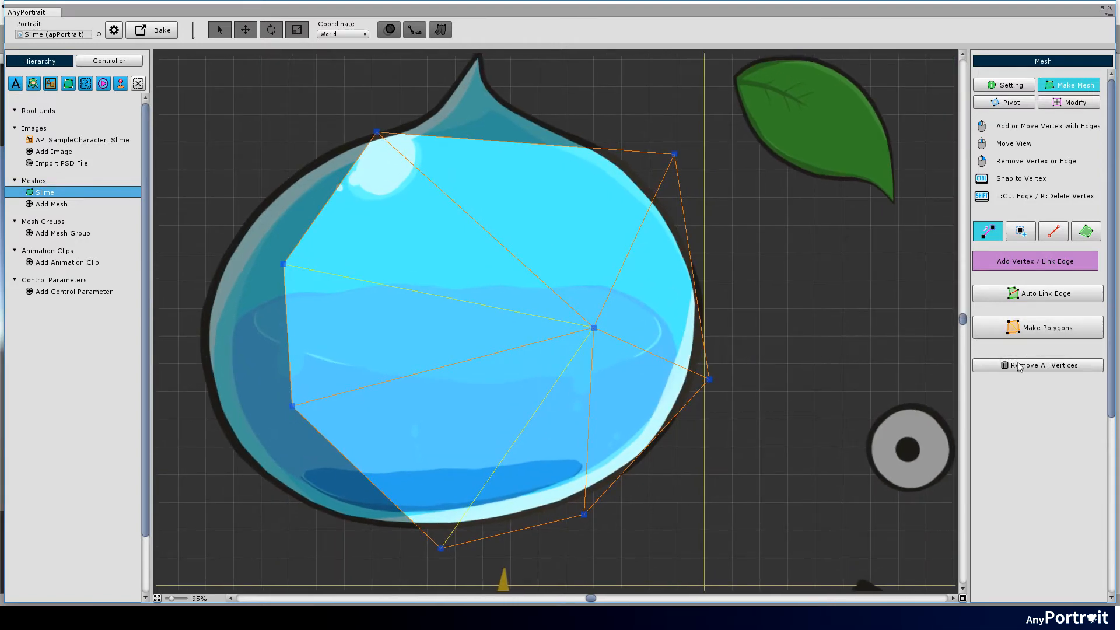
{"action": "left_click", "coordinate": [1041, 366]}
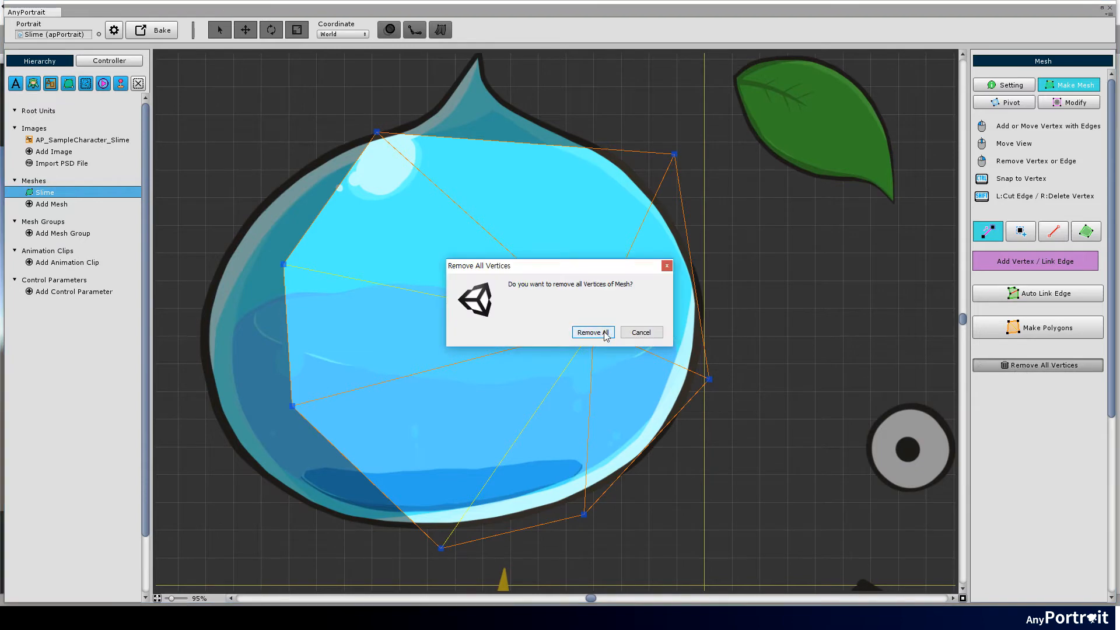
{"action": "left_click", "coordinate": [588, 333]}
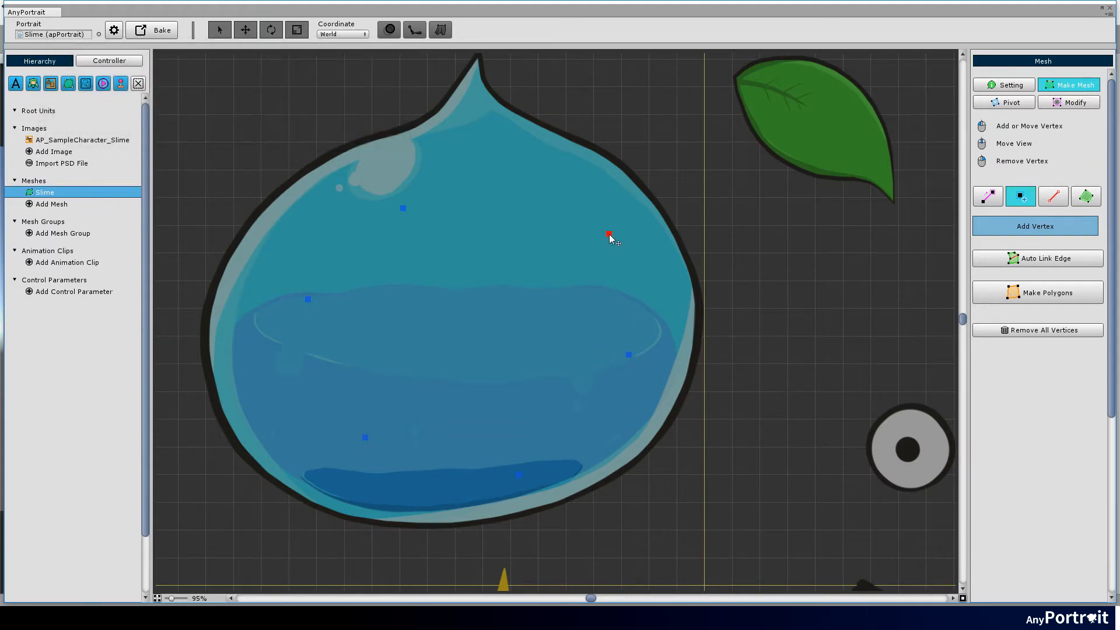
- Drop a loose vertex on the body, then clear every vertex from the mesh again
{"action": "left_click", "coordinate": [609, 234]}
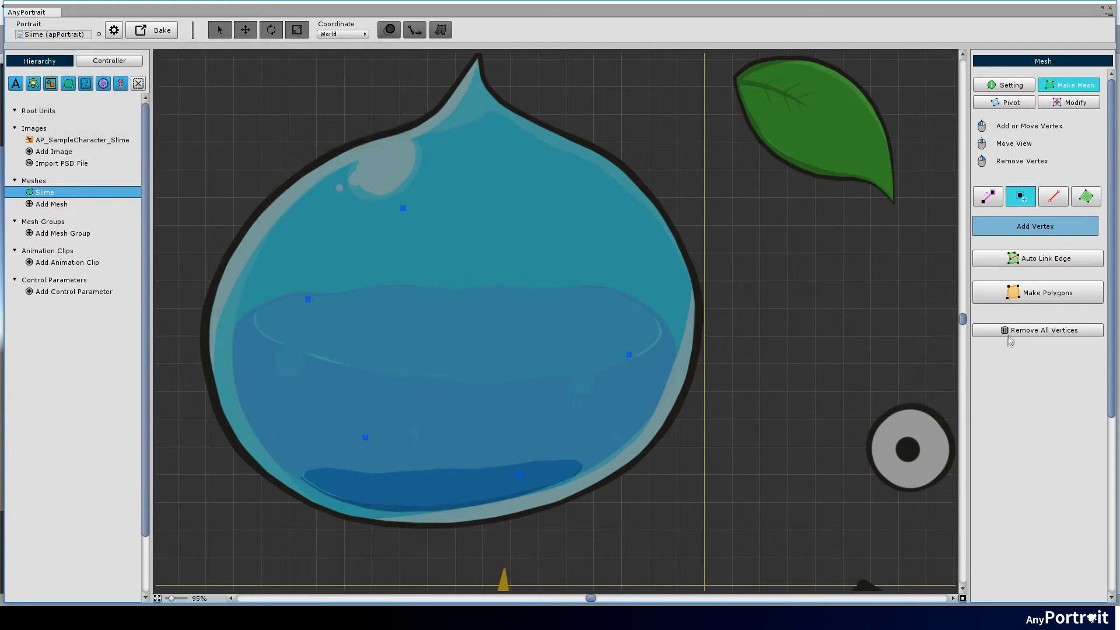
{"action": "left_click", "coordinate": [1037, 330]}
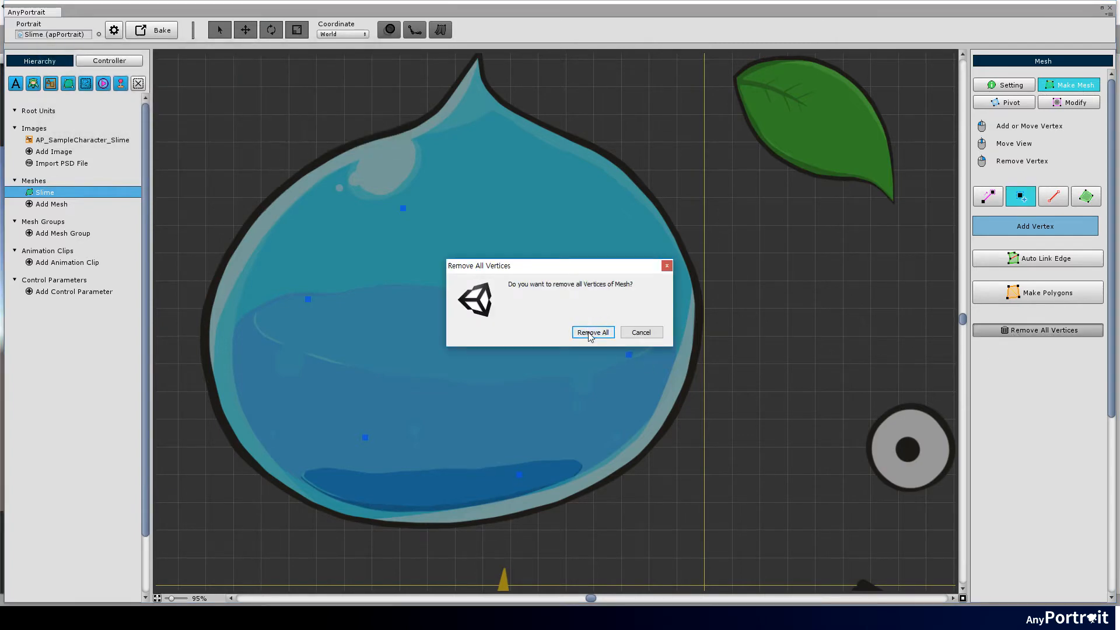
{"action": "left_click", "coordinate": [592, 332]}
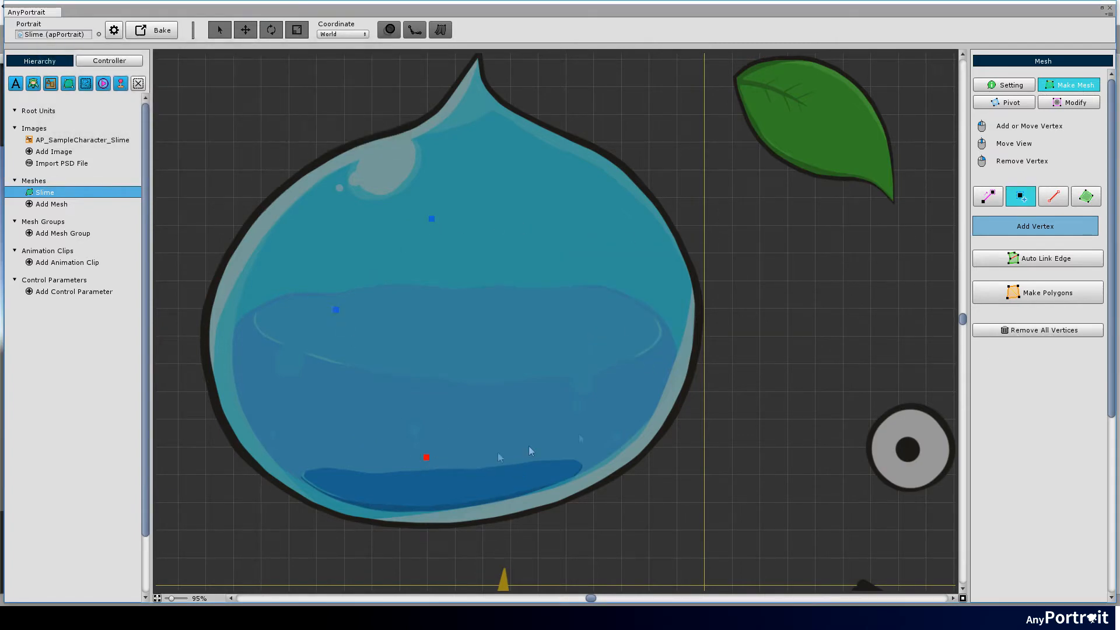
- Link the five vertices into a closed pentagon with a diagonal edge and fill it with polygons
{"action": "left_click", "coordinate": [1052, 230]}
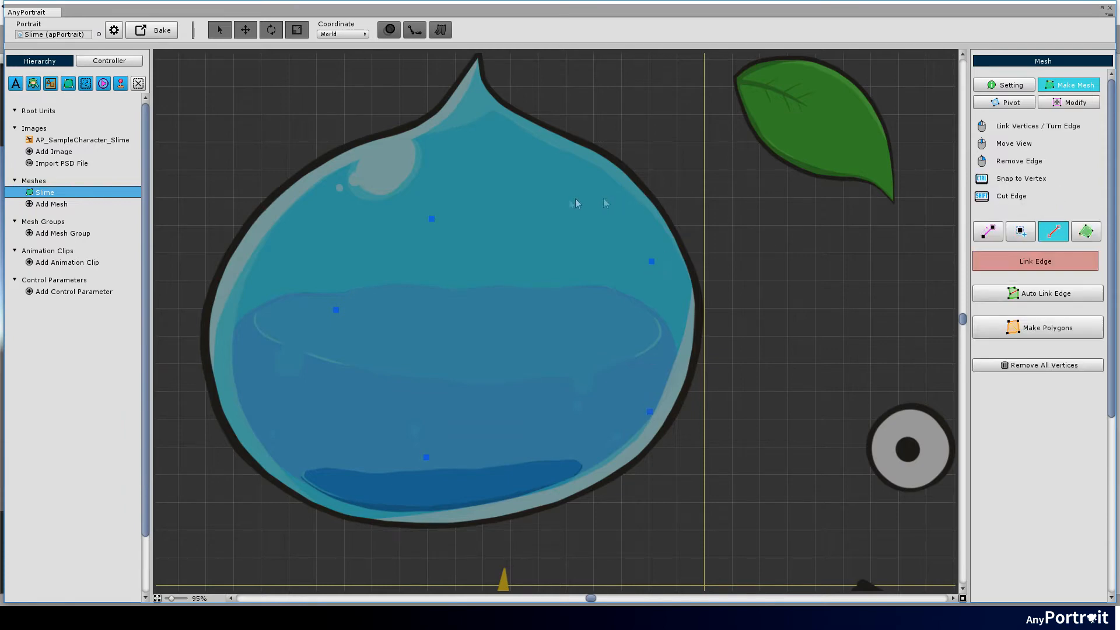
{"action": "left_click_drag", "start_coordinate": [431, 218], "coordinate": [357, 289]}
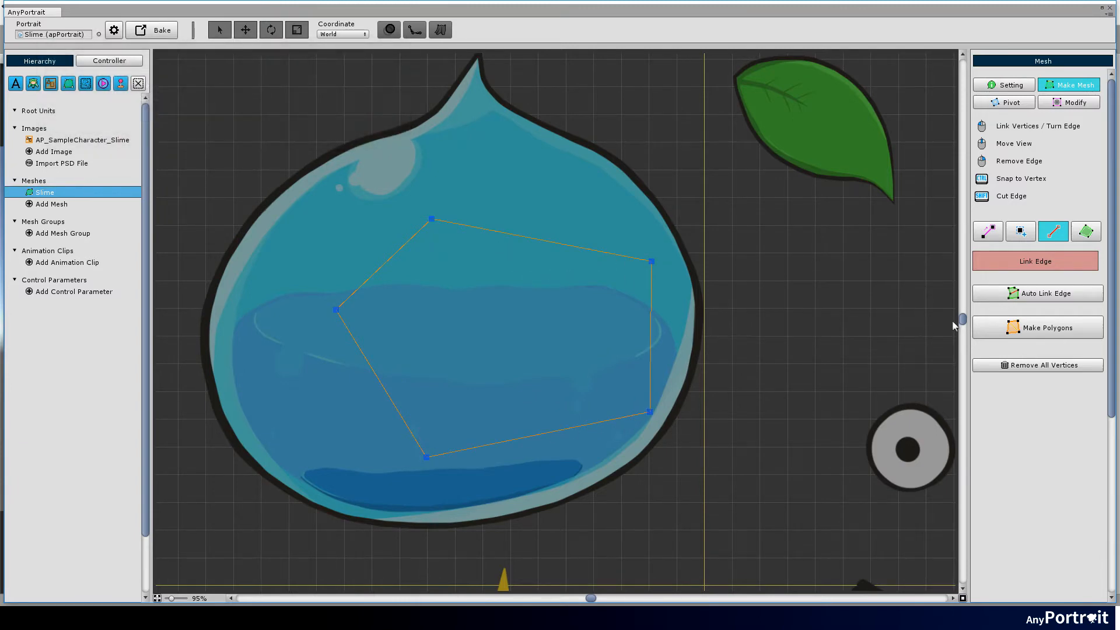
{"action": "left_click", "coordinate": [1047, 327]}
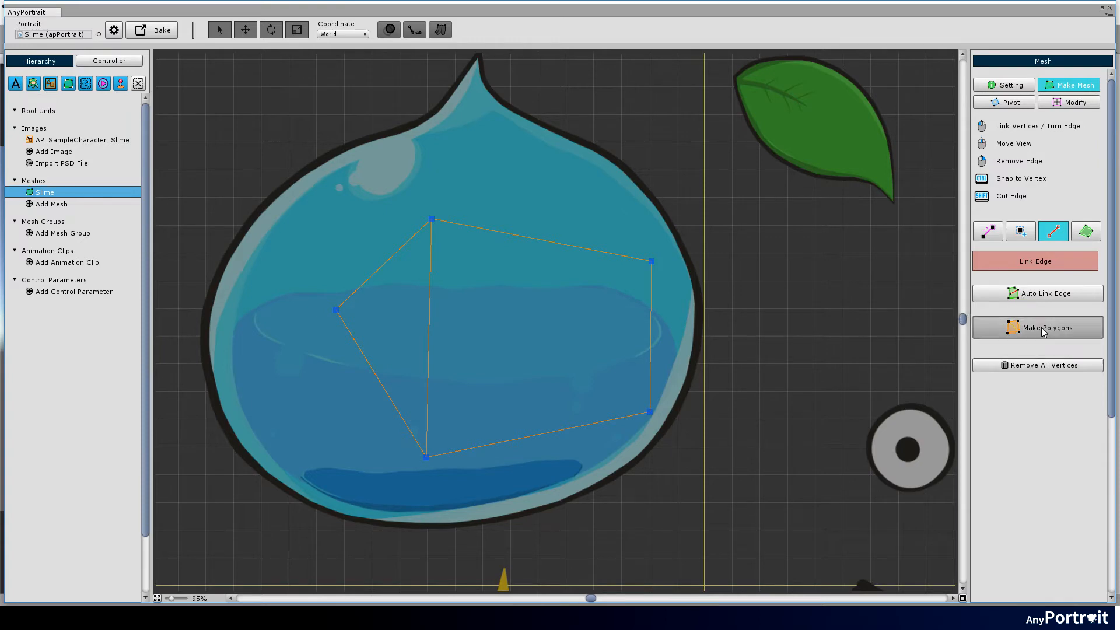
{"action": "left_click", "coordinate": [1037, 326]}
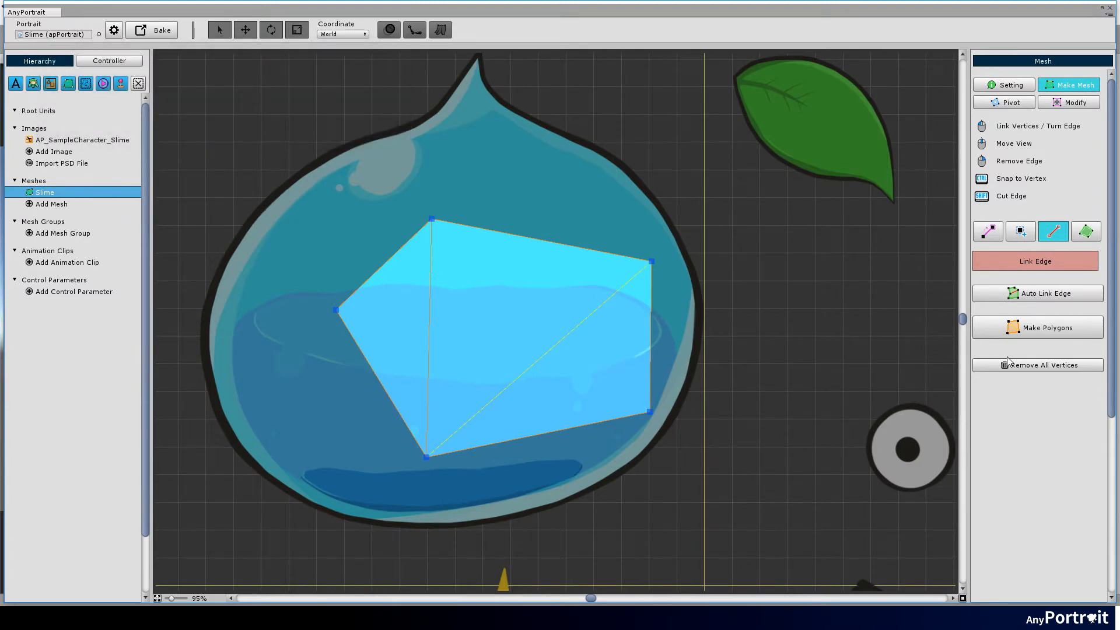
- Remove all vertices from the mesh to start over
{"action": "left_click", "coordinate": [1037, 365]}
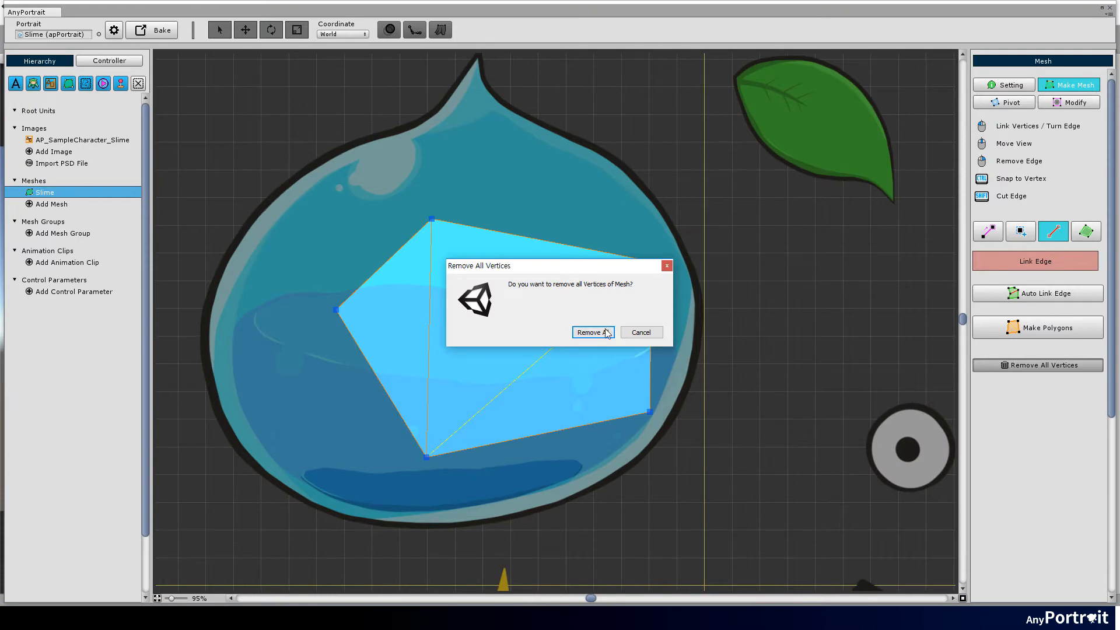
{"action": "left_click", "coordinate": [588, 332]}
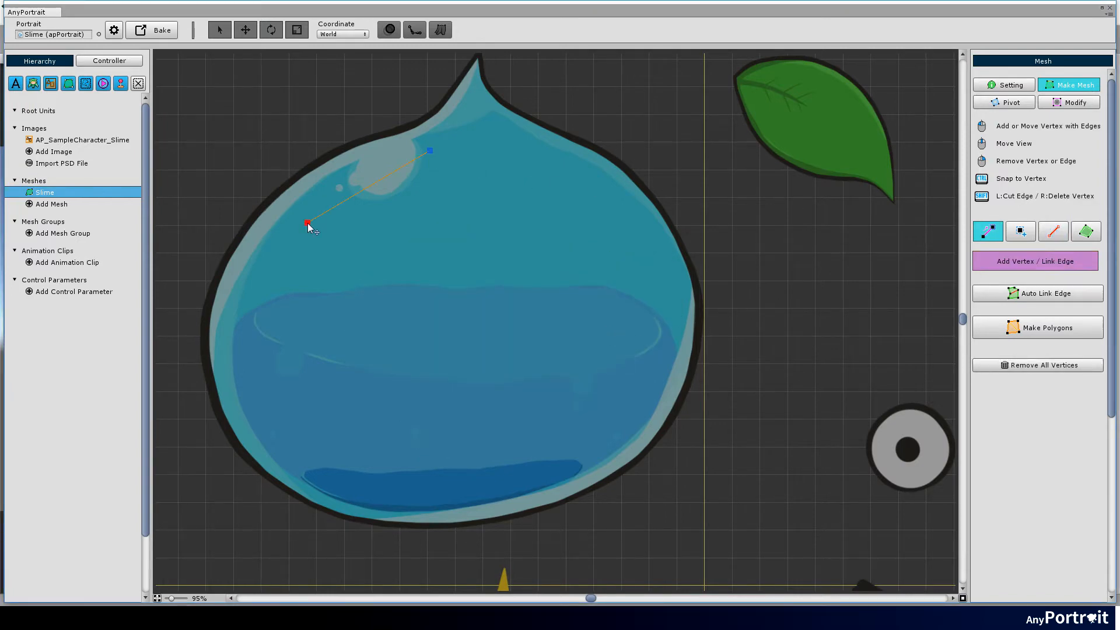
- Outline an eight-point practice mesh over the slime, then clear it and leave a new empty mesh
{"action": "left_click", "coordinate": [632, 293]}
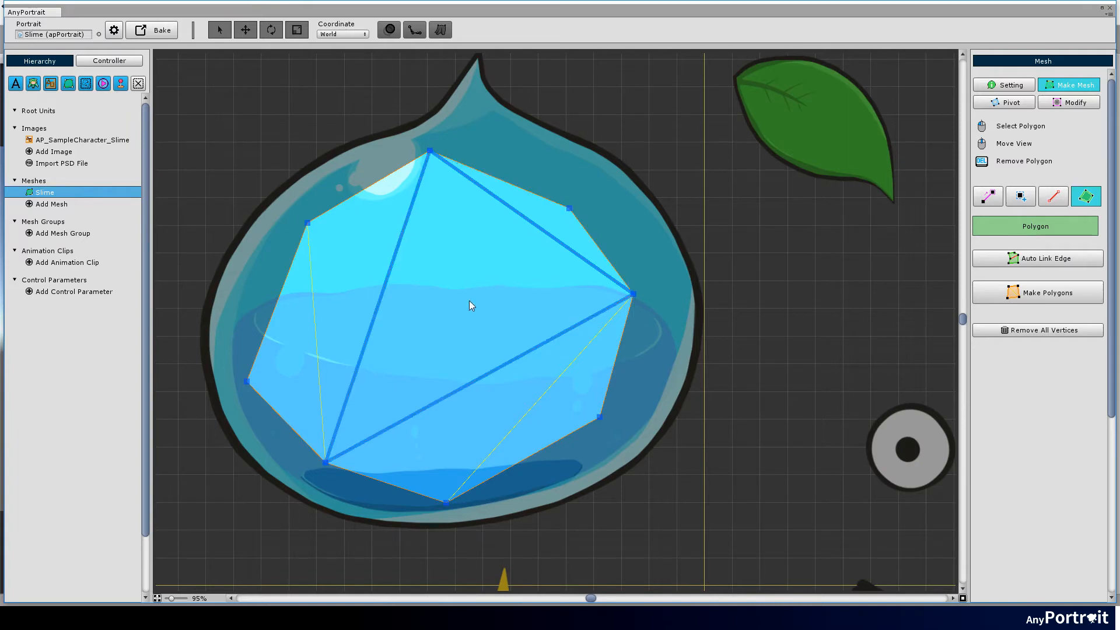
{"action": "key", "text": "Delete"}
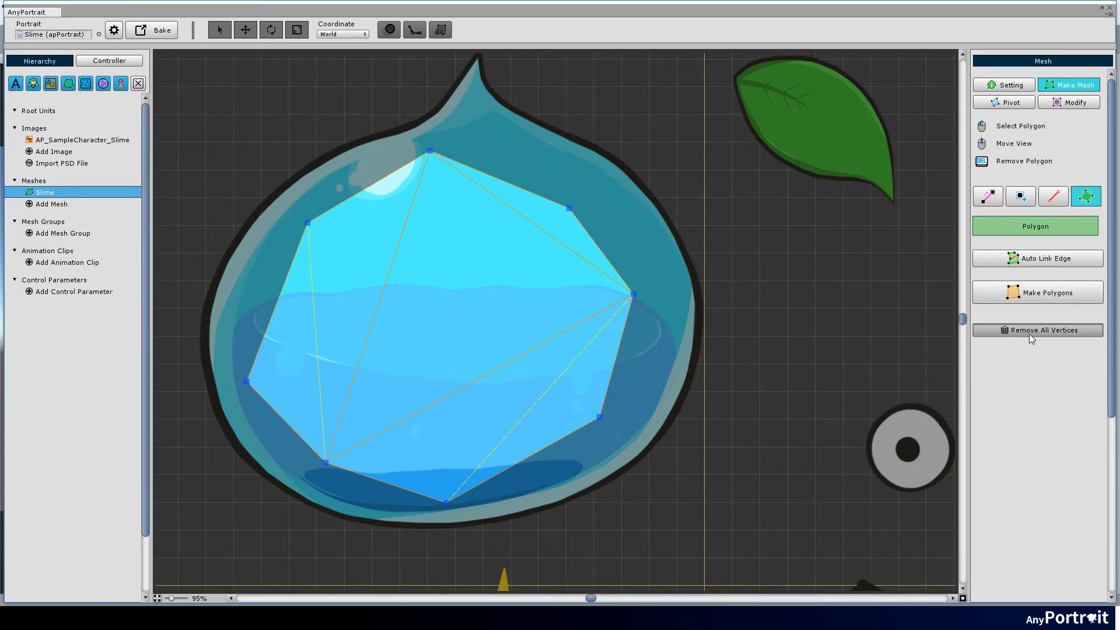
{"action": "left_click", "coordinate": [1037, 330]}
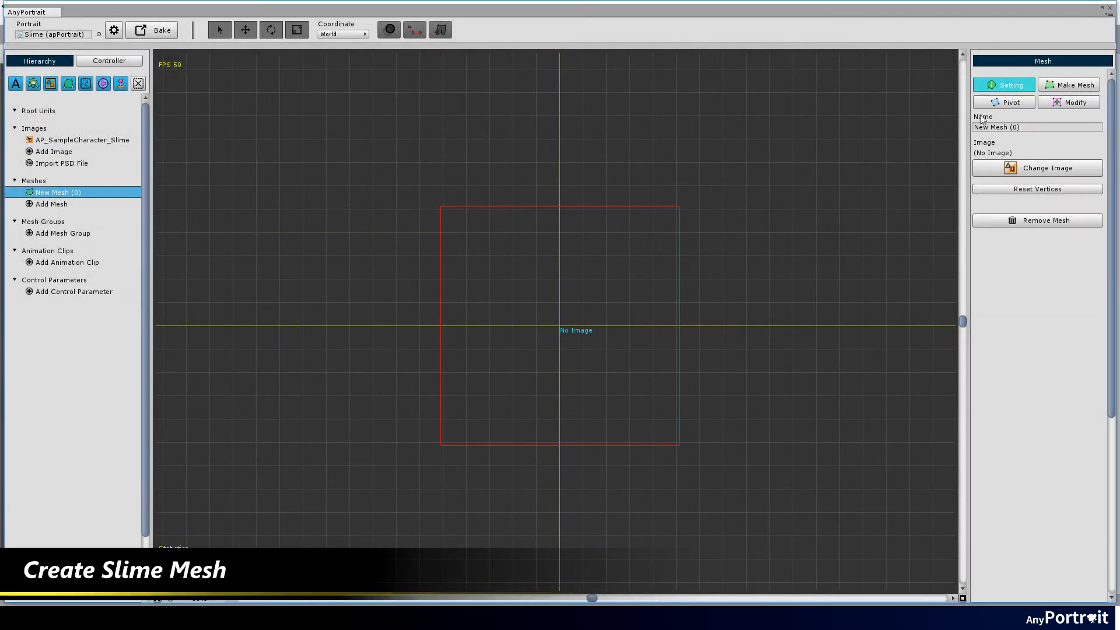
- Rename the new mesh Body and assign it the AP_SampleCharacter_Slime texture
{"action": "type", "text": "Bo"}
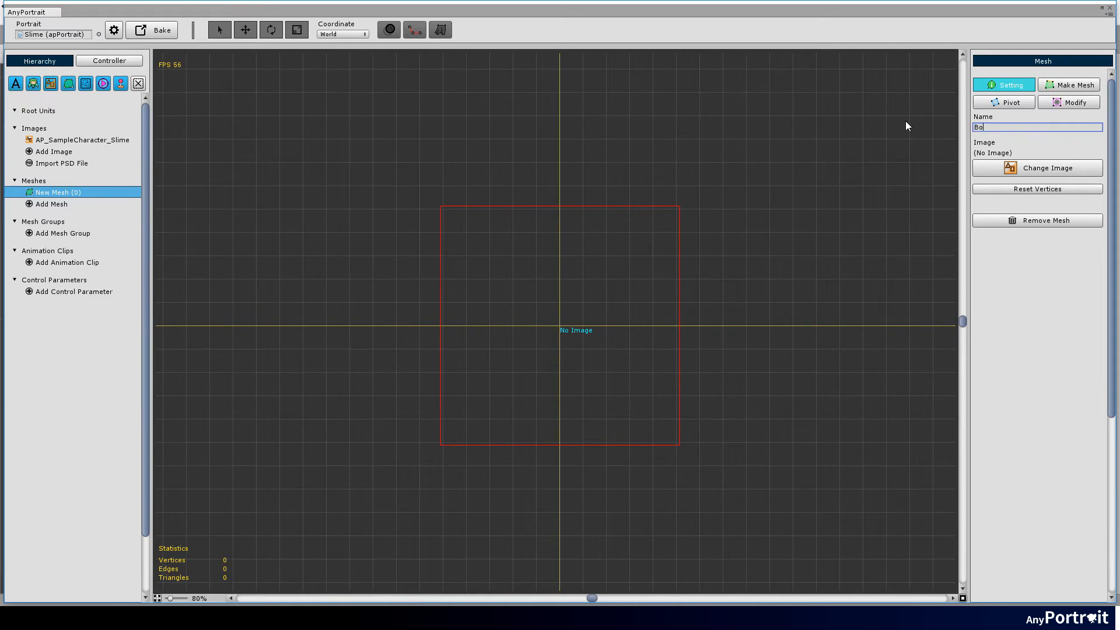
{"action": "left_click", "coordinate": [1035, 168]}
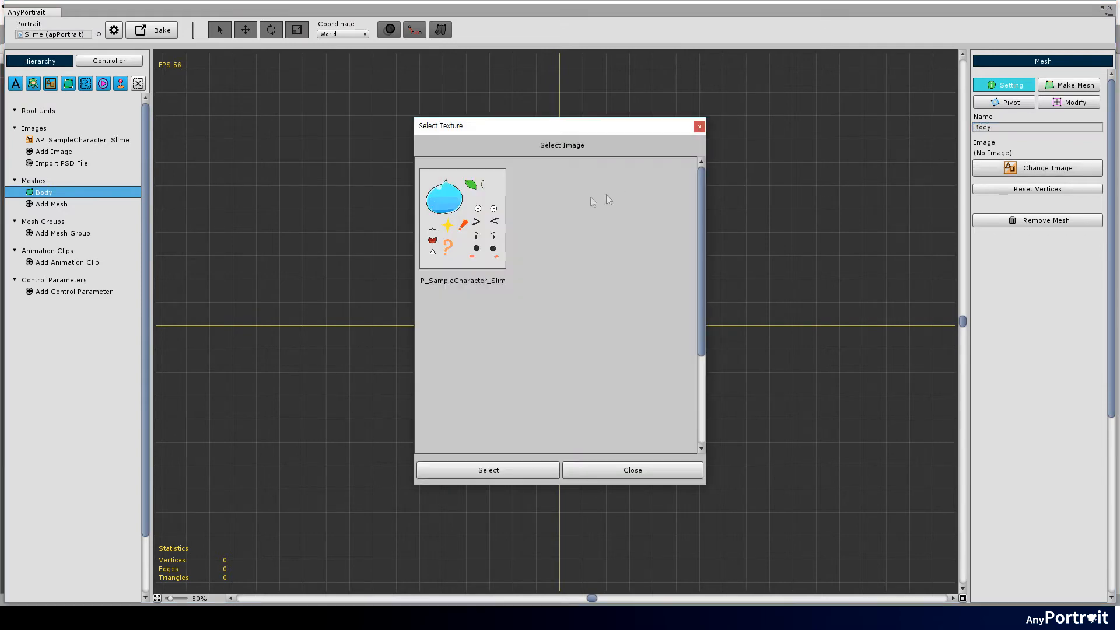
{"action": "left_click", "coordinate": [488, 469]}
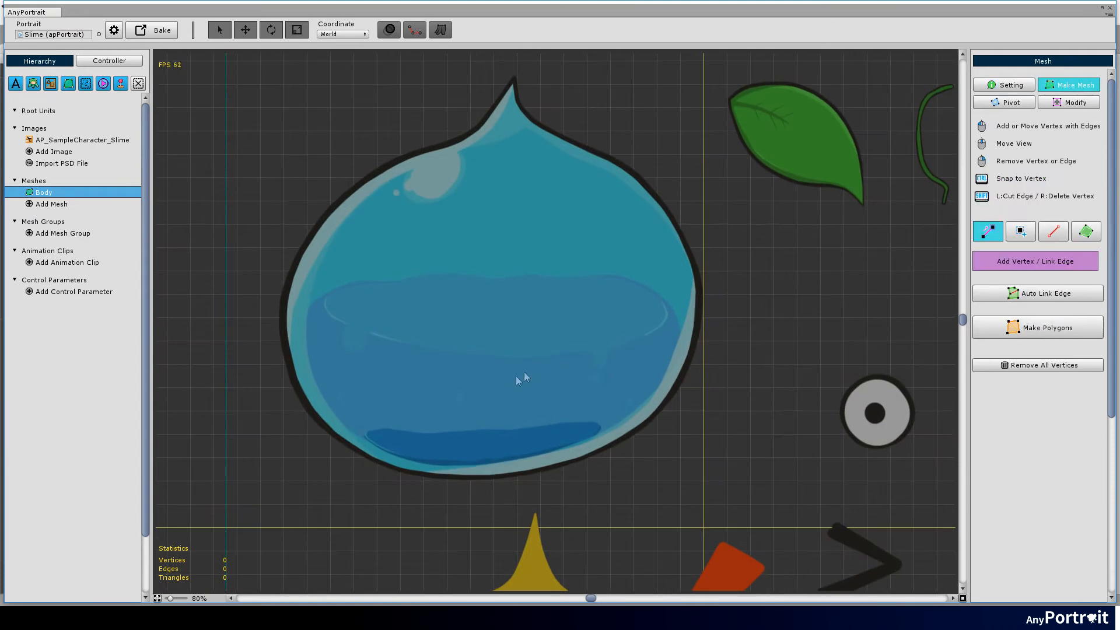
- Outline the slime body with vertices from the tip around the bottom and back to the tip
{"action": "left_click", "coordinate": [509, 65]}
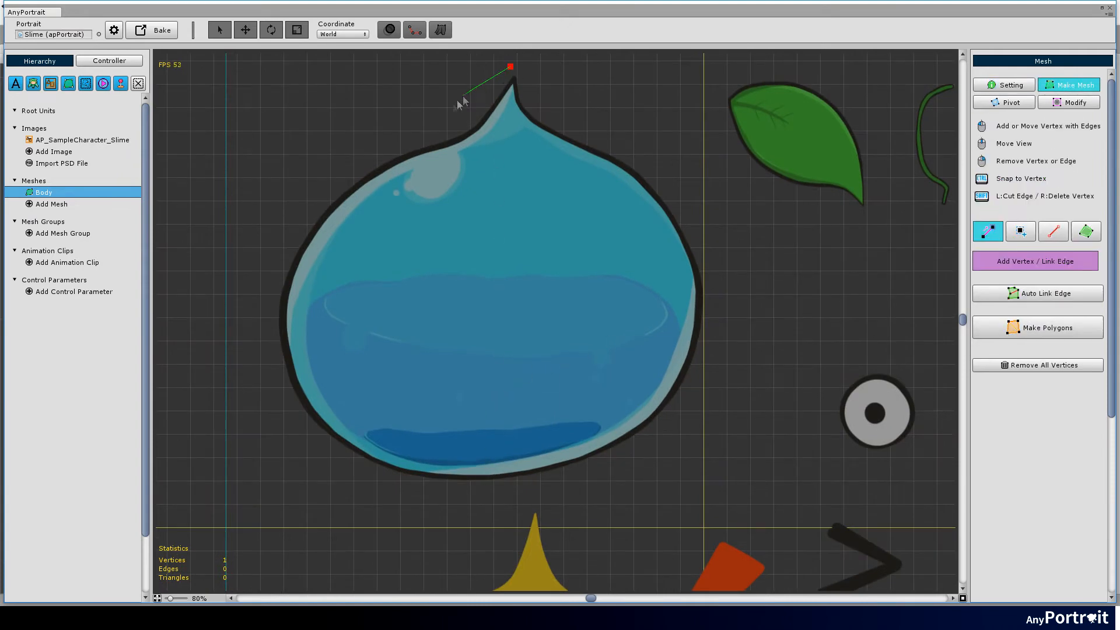
{"action": "left_click", "coordinate": [254, 308]}
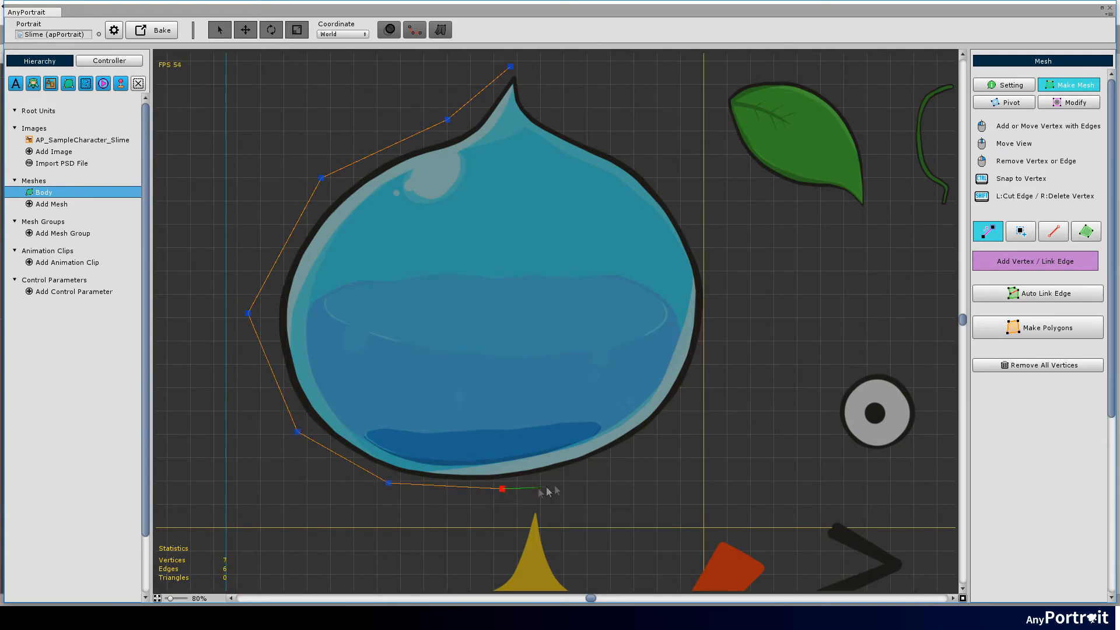
{"action": "left_click", "coordinate": [699, 398]}
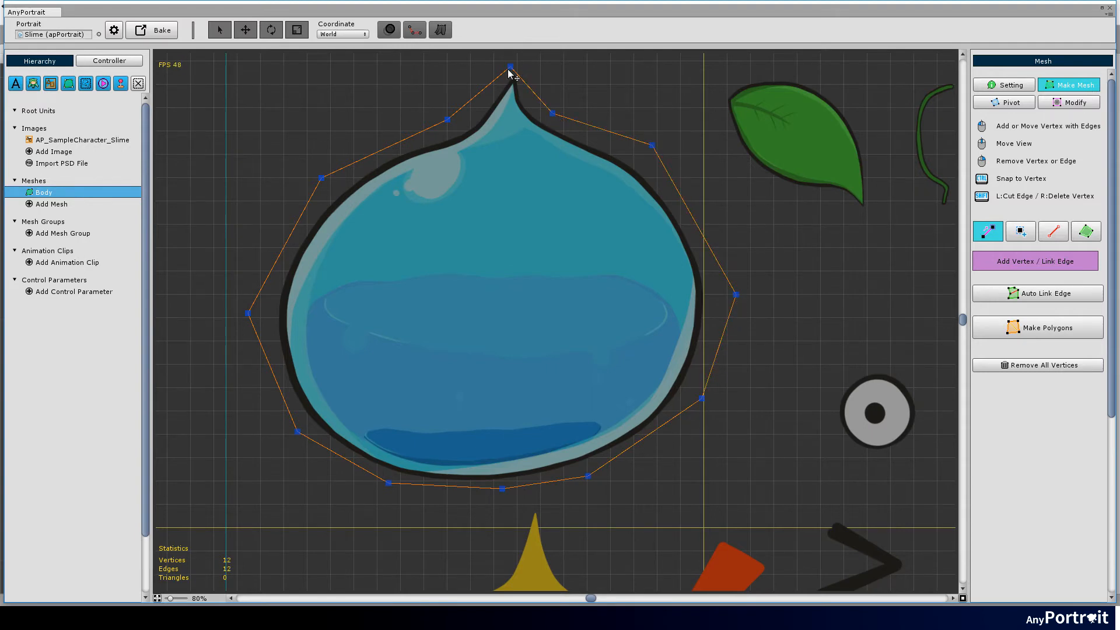
{"action": "left_click", "coordinate": [501, 488]}
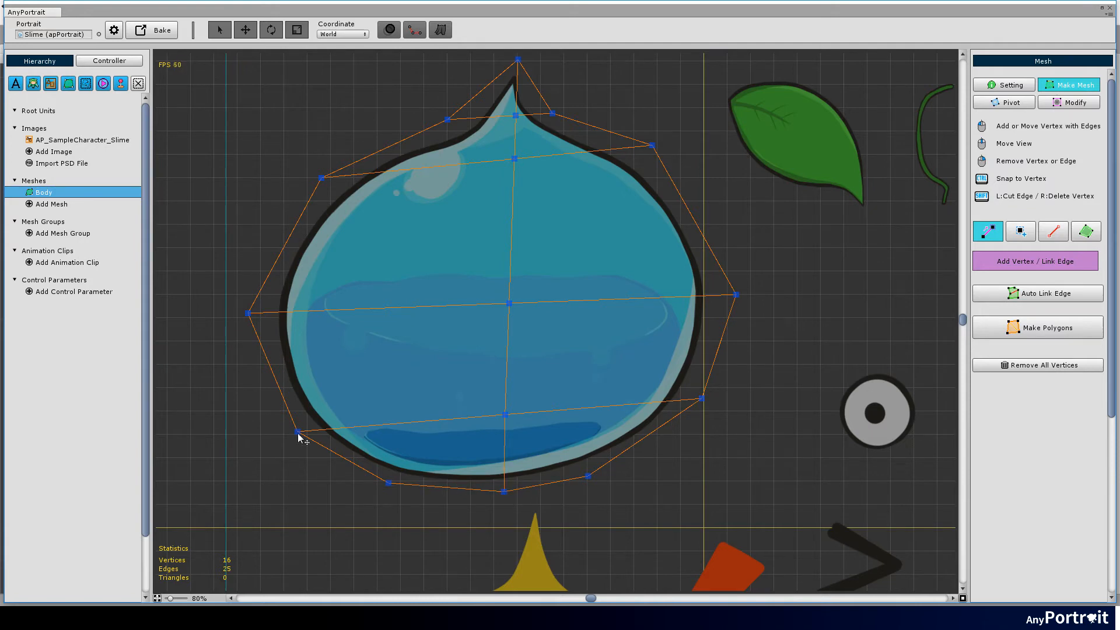
- Pull the lower outline vertices closer to the slime and generate the Body mesh's 18 triangles
{"action": "left_click_drag", "start_coordinate": [300, 435], "coordinate": [701, 406]}
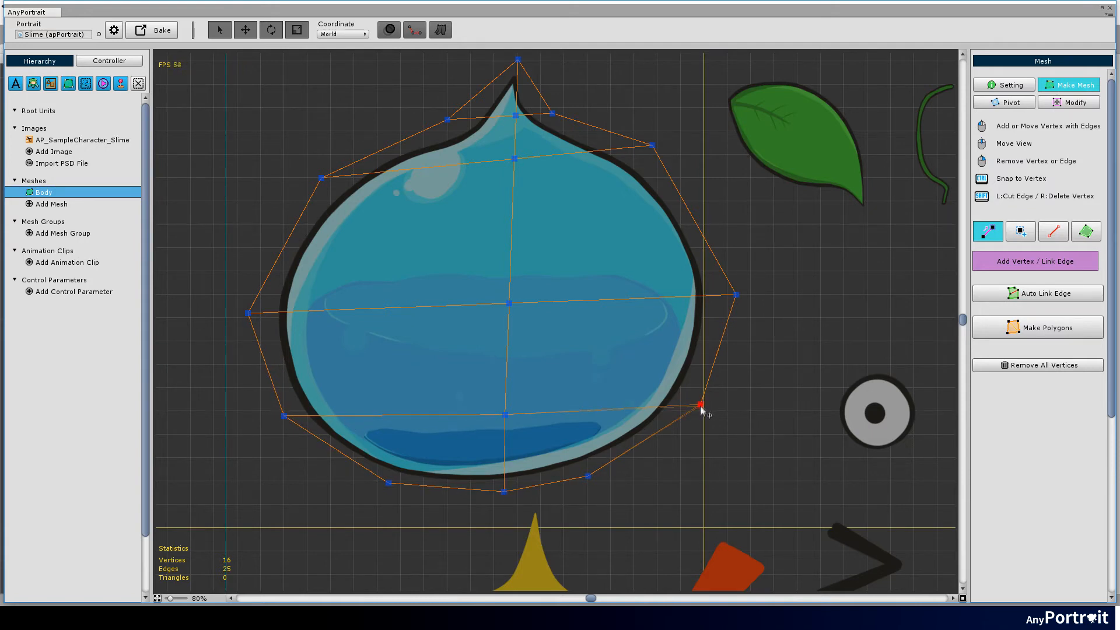
{"action": "left_click_drag", "start_coordinate": [700, 407], "coordinate": [736, 302]}
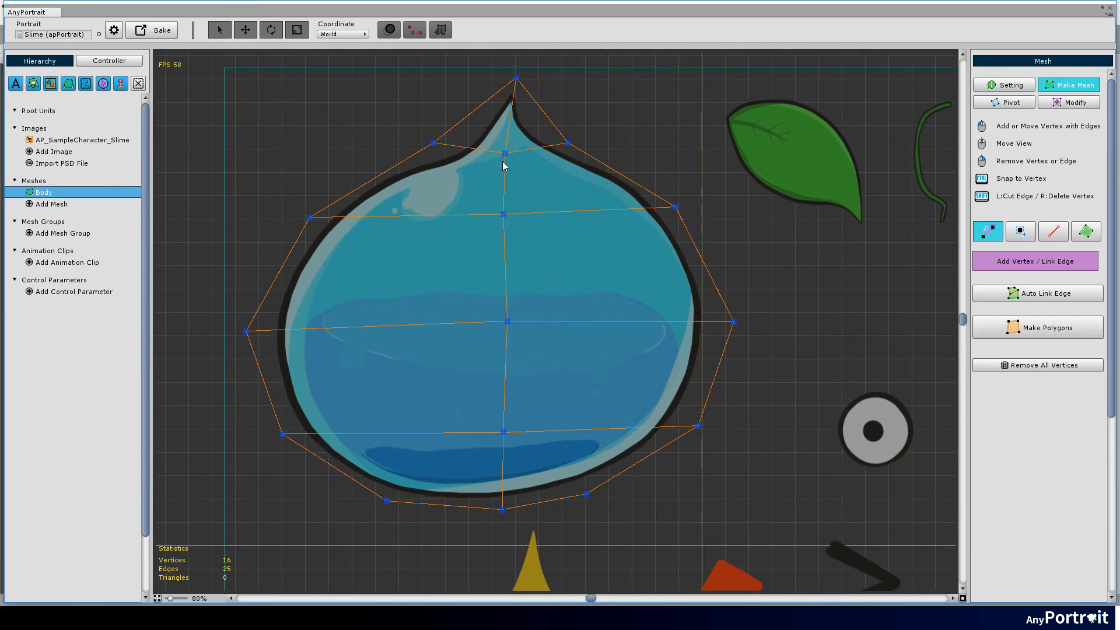
{"action": "left_click", "coordinate": [1037, 326]}
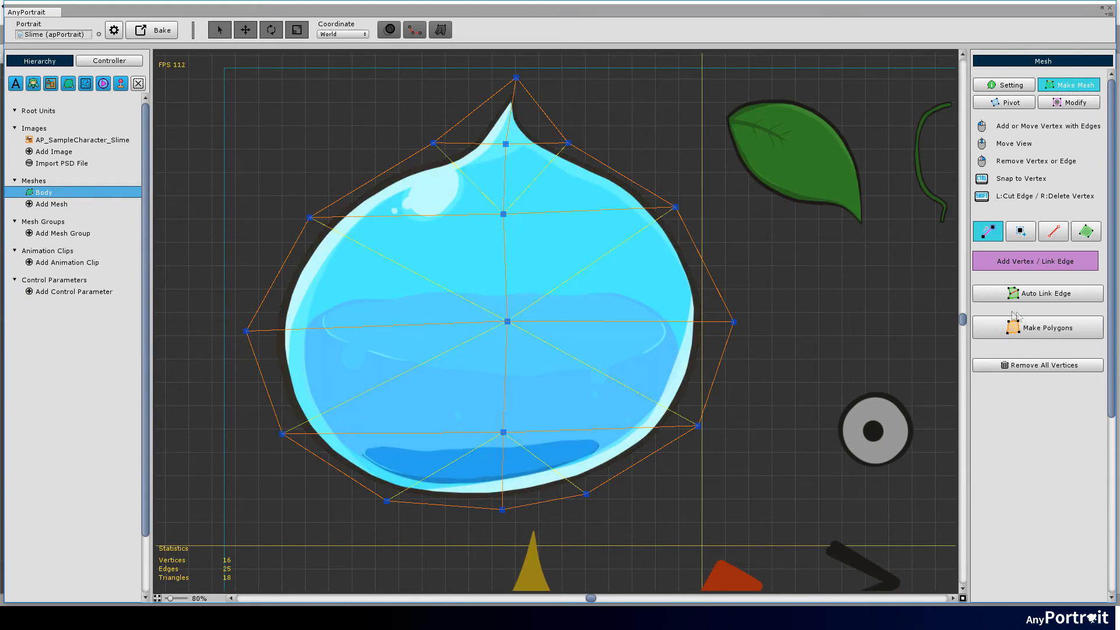
{"action": "left_click", "coordinate": [1003, 103]}
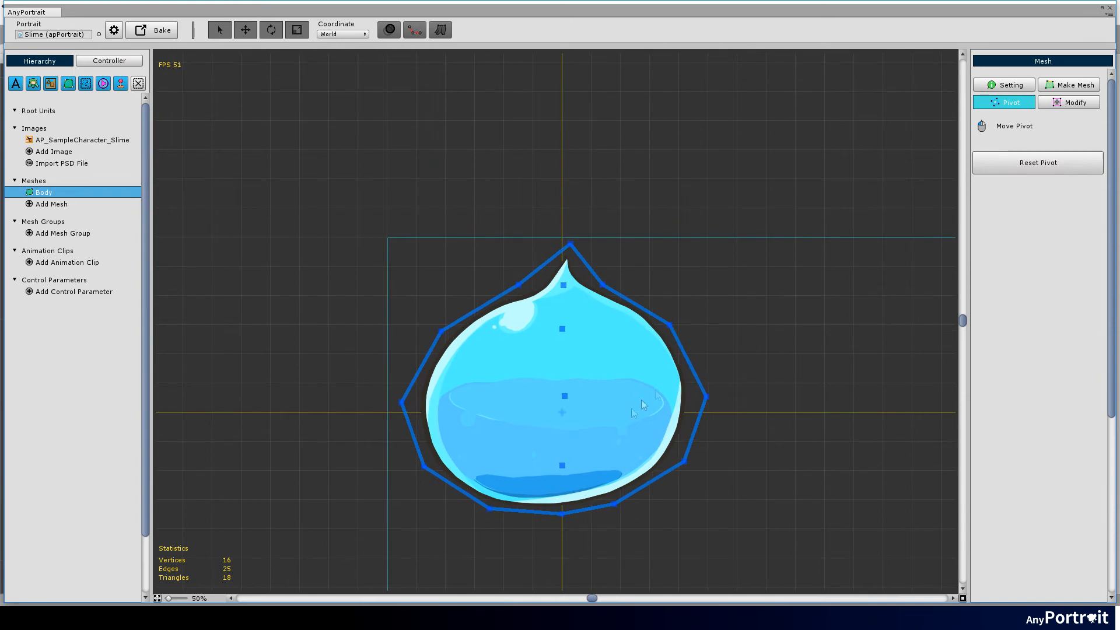
- Add a second mesh named Leaf and assign it the slime texture
{"action": "left_click", "coordinate": [52, 202]}
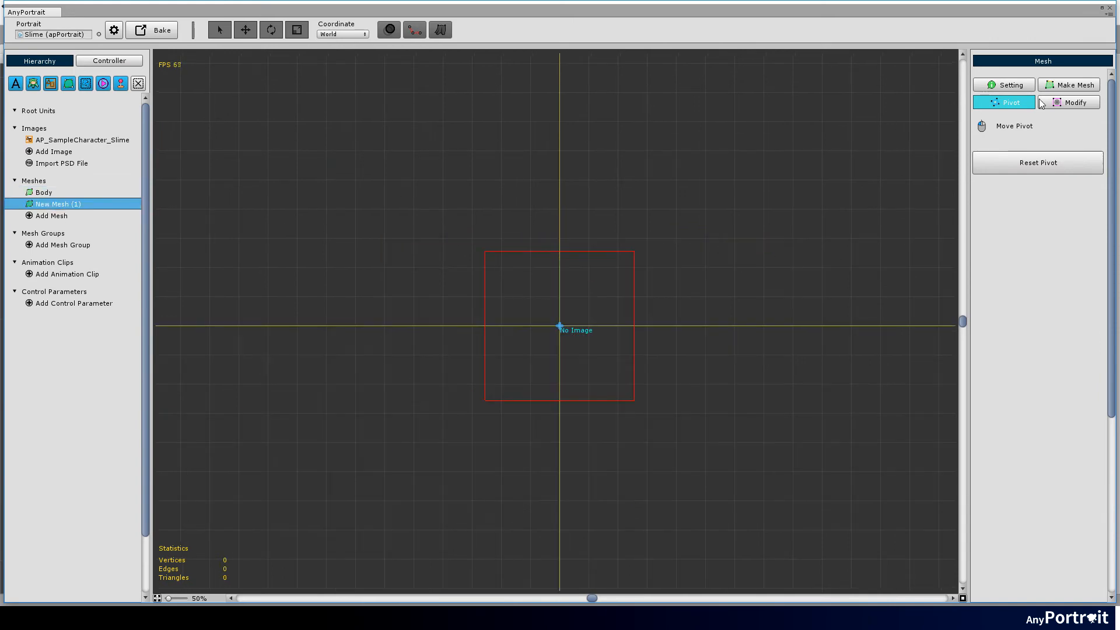
{"action": "left_click", "coordinate": [1007, 84]}
{"action": "type", "text": "Leaf"}
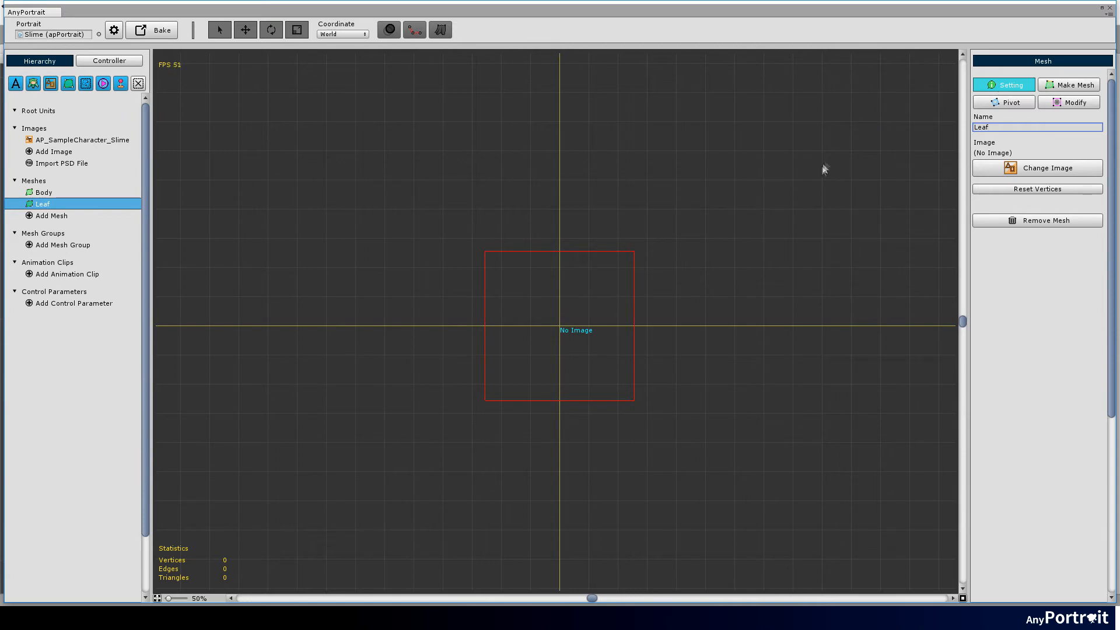
{"action": "left_click", "coordinate": [1037, 168]}
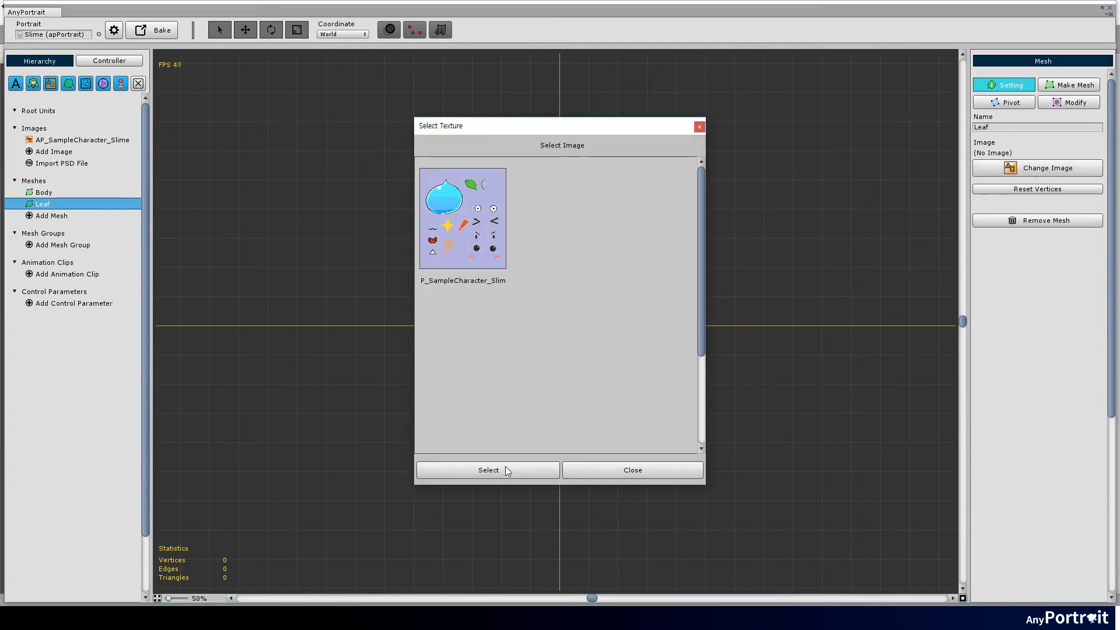
{"action": "left_click", "coordinate": [487, 470]}
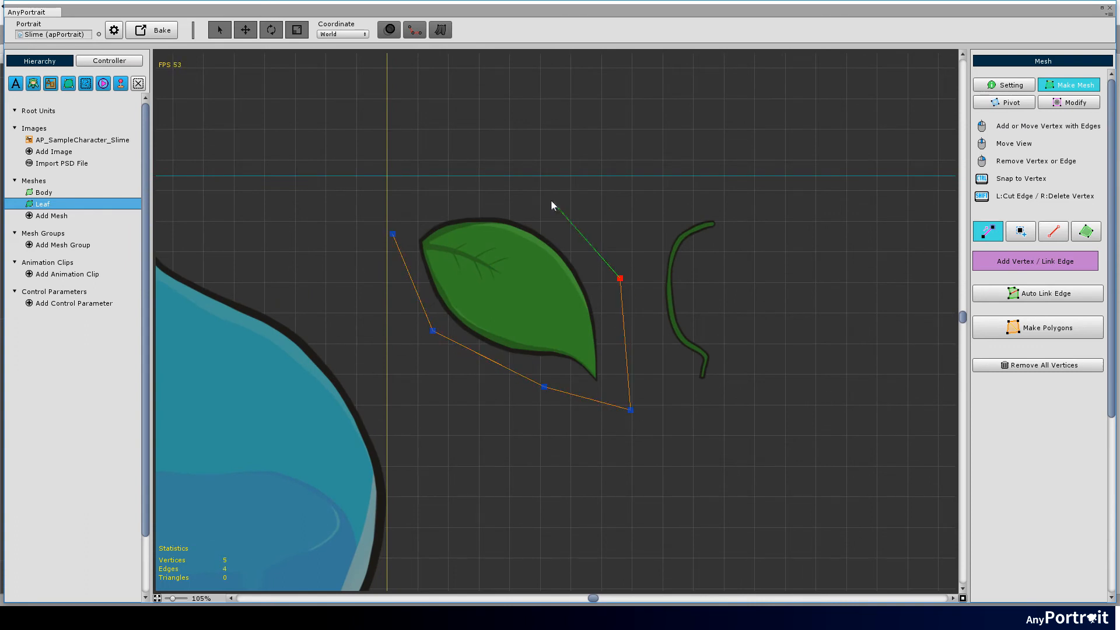
- Add the remaining outline and interior vertices and fit them tightly around the leaf
{"action": "left_click", "coordinate": [538, 193]}
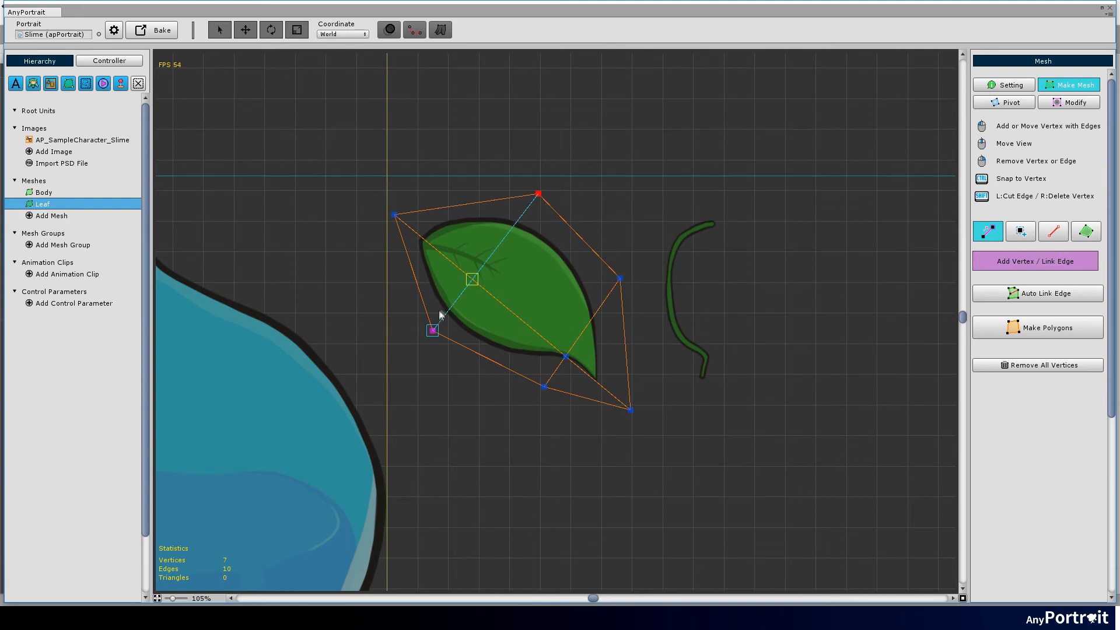
{"action": "left_click", "coordinate": [486, 261]}
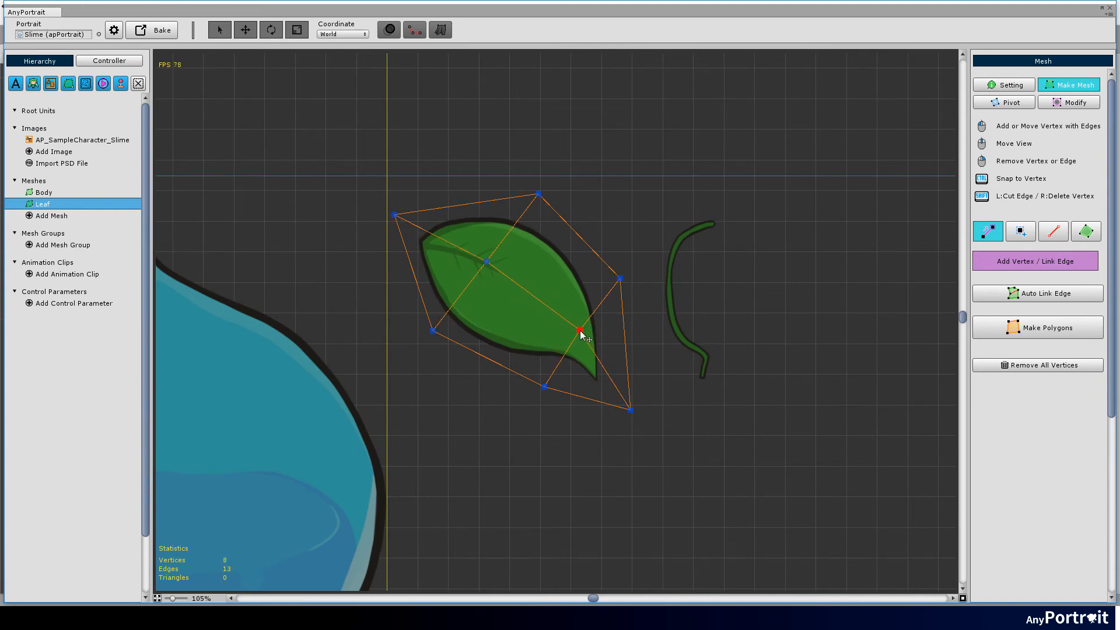
{"action": "left_click_drag", "start_coordinate": [578, 330], "coordinate": [537, 199]}
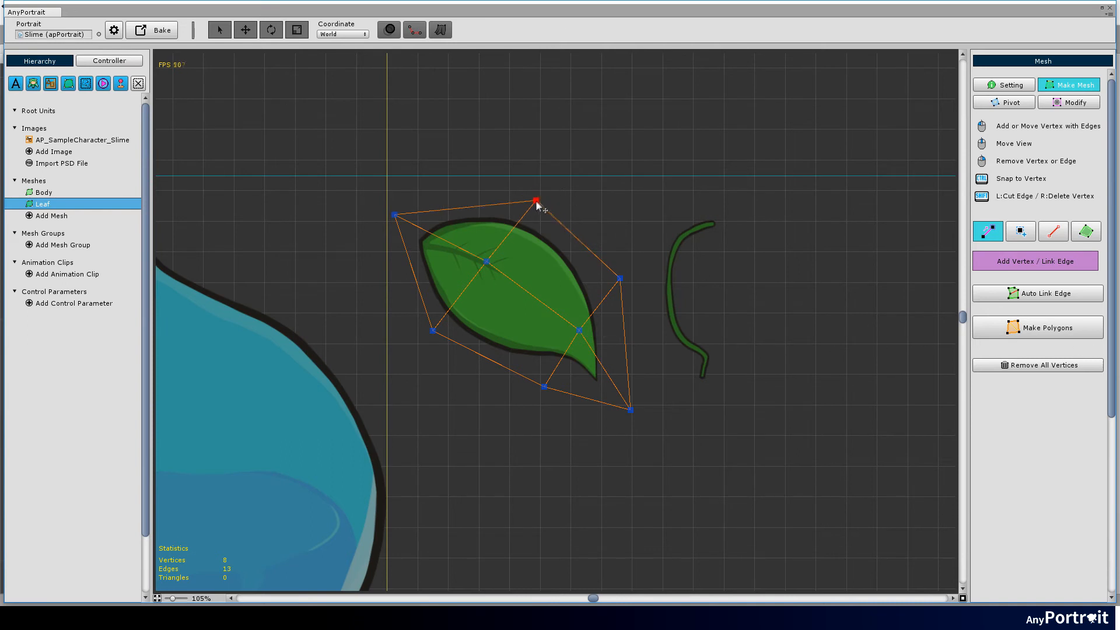
{"action": "left_click_drag", "start_coordinate": [536, 200], "coordinate": [603, 293]}
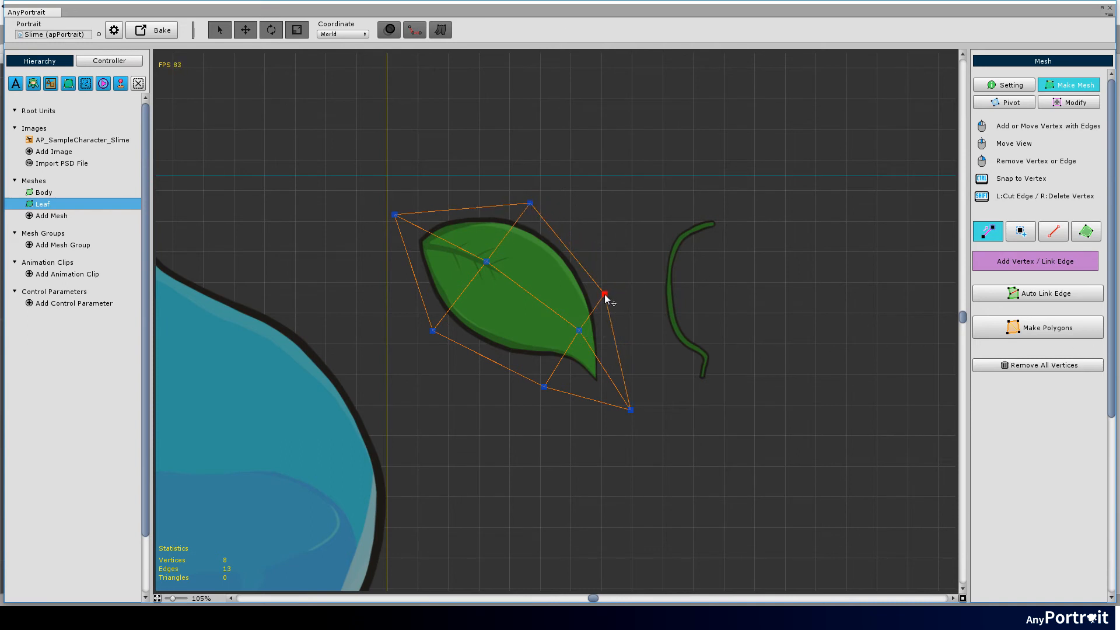
{"action": "left_click_drag", "start_coordinate": [603, 293], "coordinate": [579, 346]}
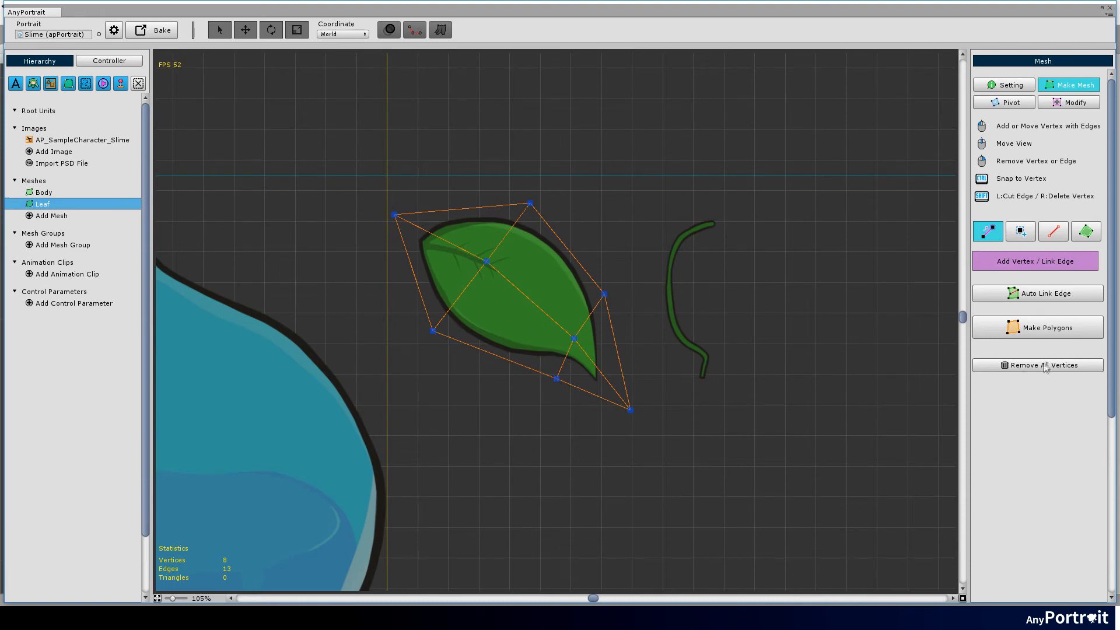
- Generate the Leaf mesh's 8 triangles and add a third mesh to the portrait
{"action": "left_click", "coordinate": [1010, 103]}
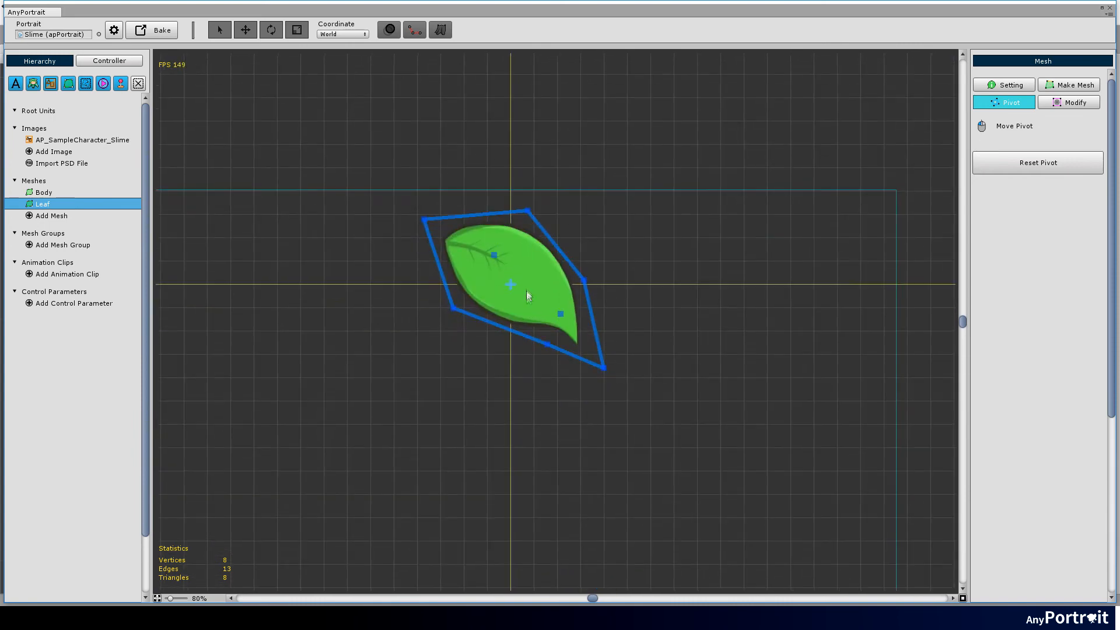
{"action": "left_click", "coordinate": [1009, 84]}
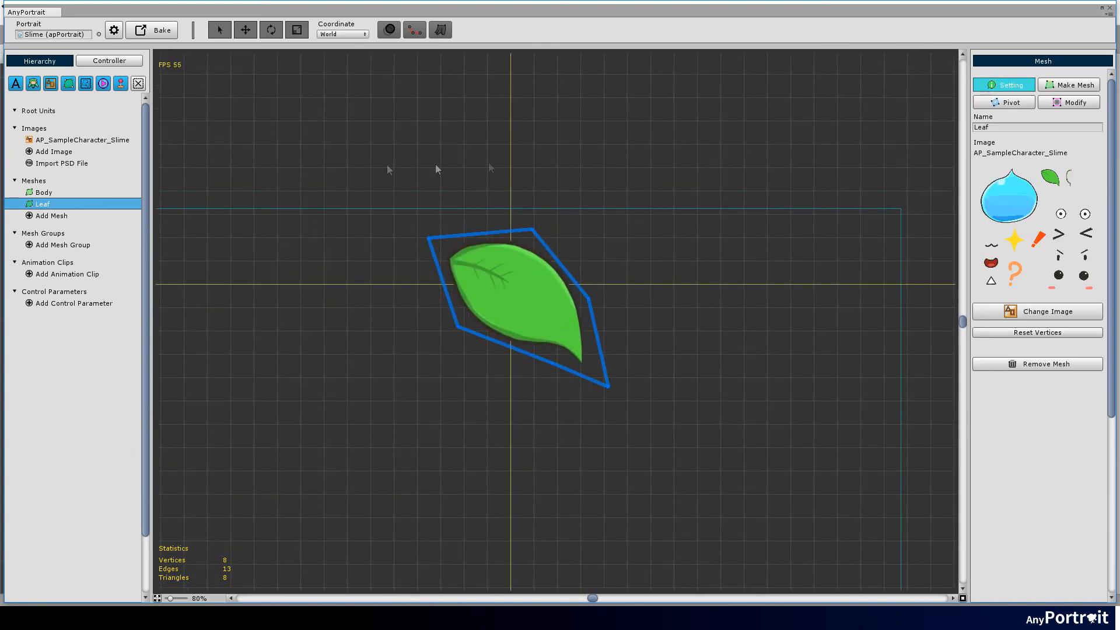
{"action": "left_click", "coordinate": [51, 216]}
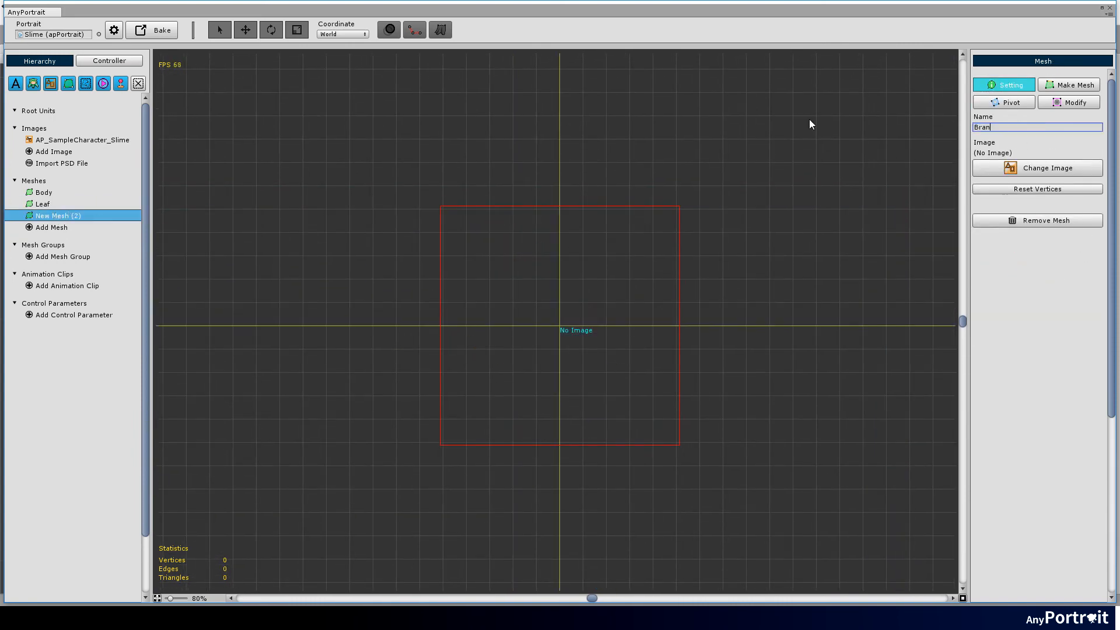
- Name the third mesh Branch, add an Eye 1 mesh, and bring up the editor preferences
{"action": "left_click", "coordinate": [1069, 84]}
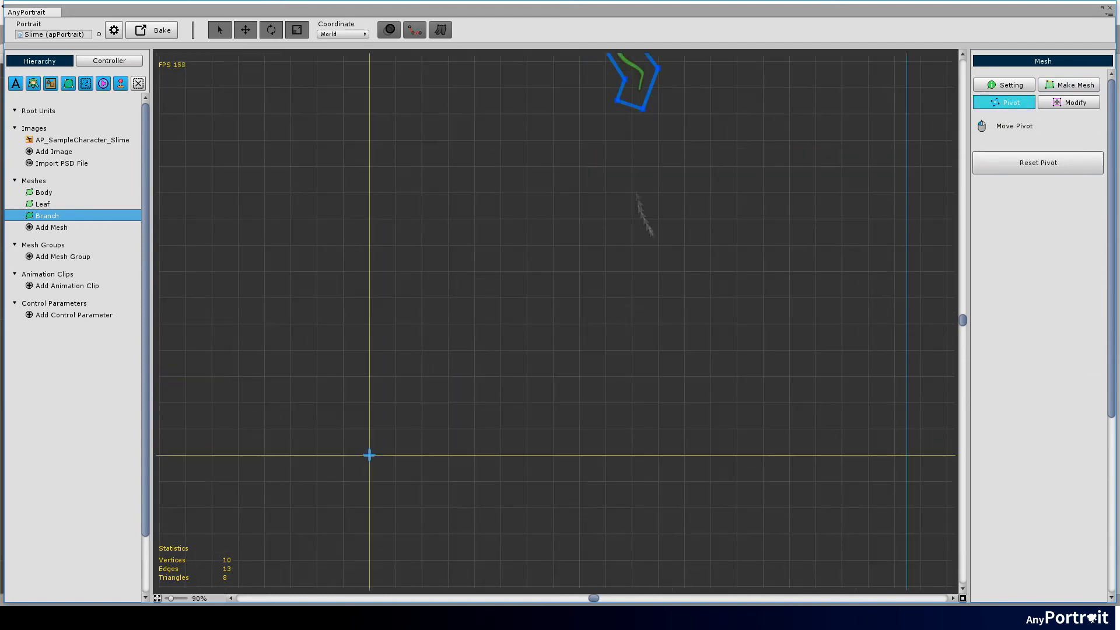
{"action": "left_click", "coordinate": [51, 228]}
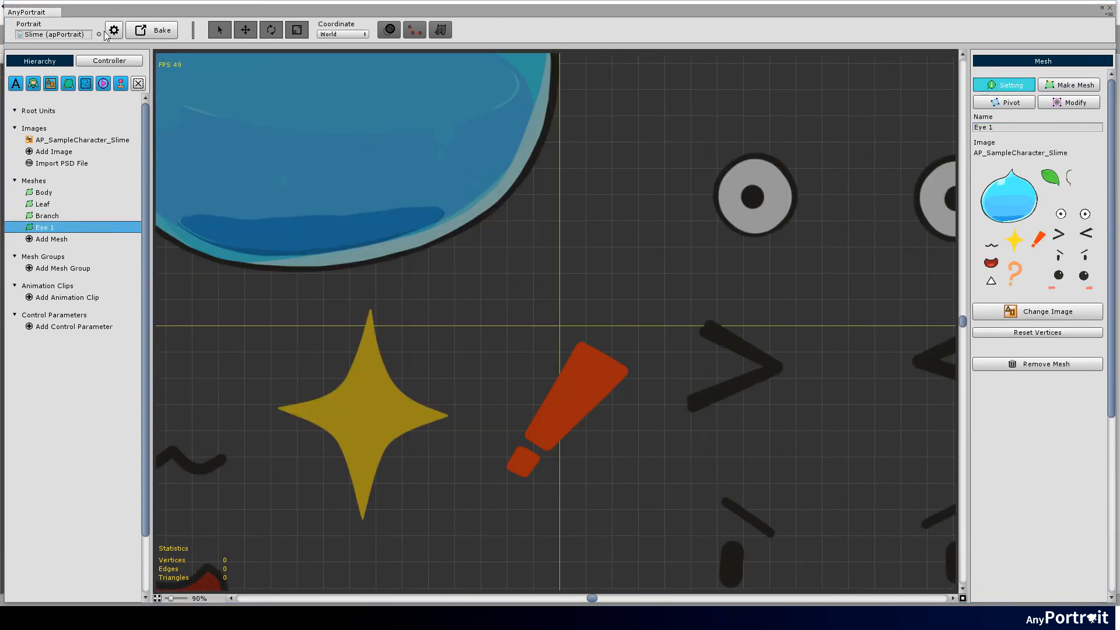
{"action": "left_click", "coordinate": [113, 30]}
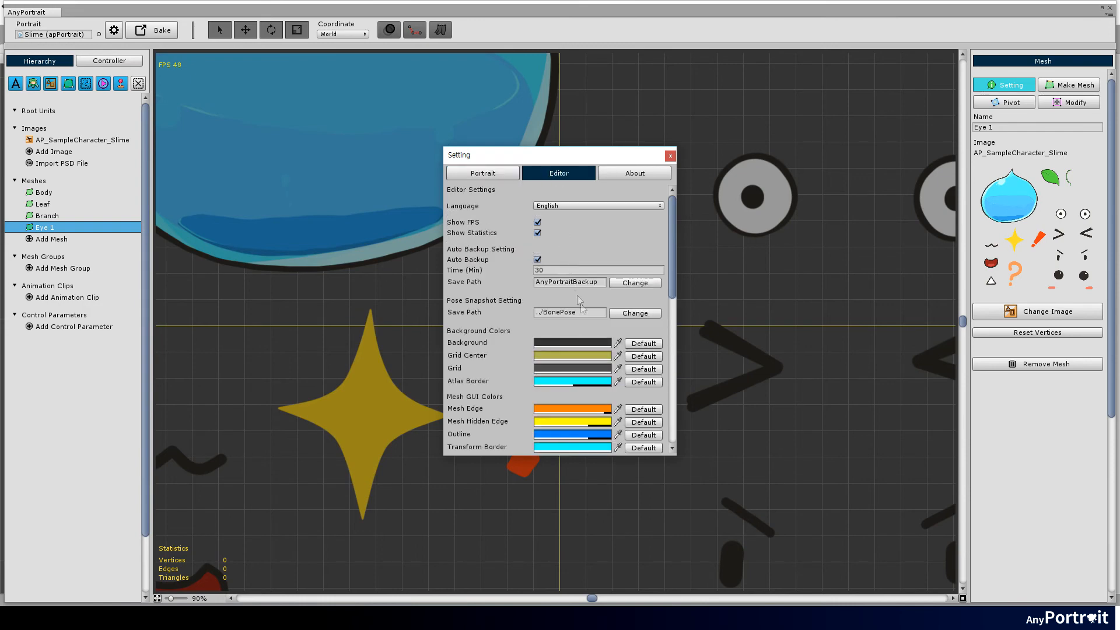